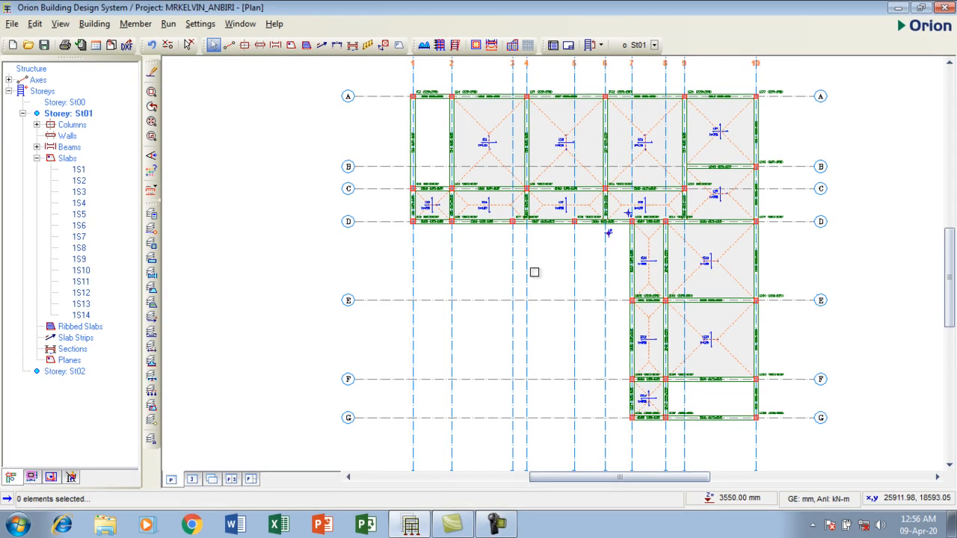
mouse_move(456, 96)
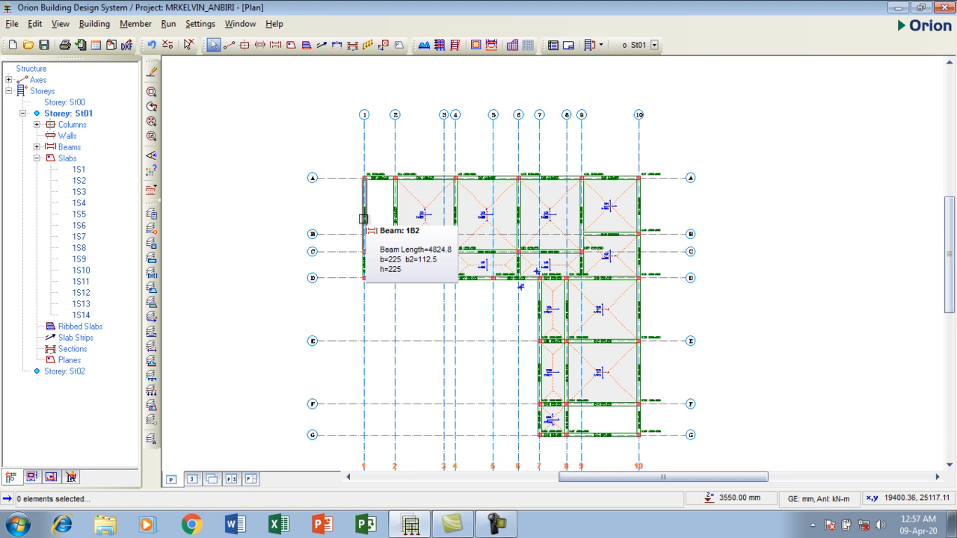
mouse_move(329, 109)
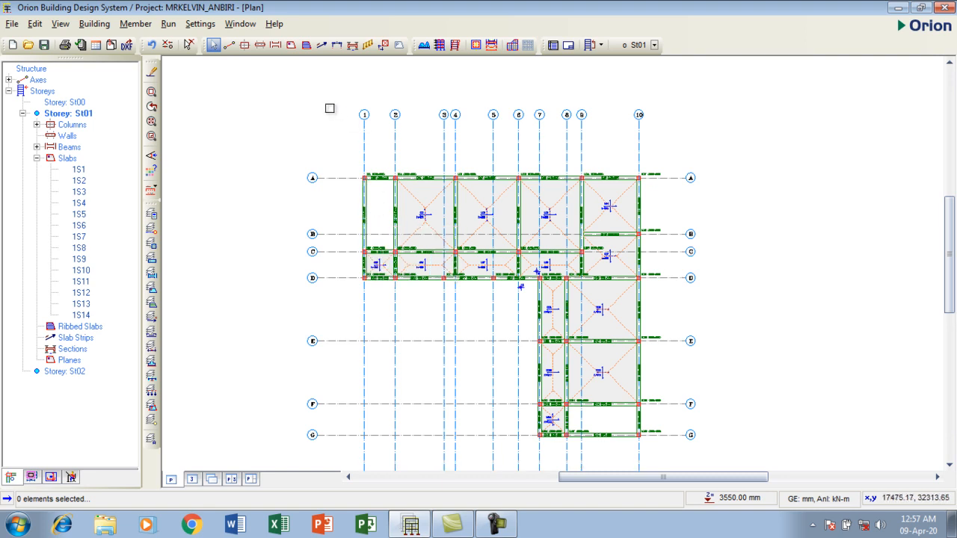
mouse_move(383, 263)
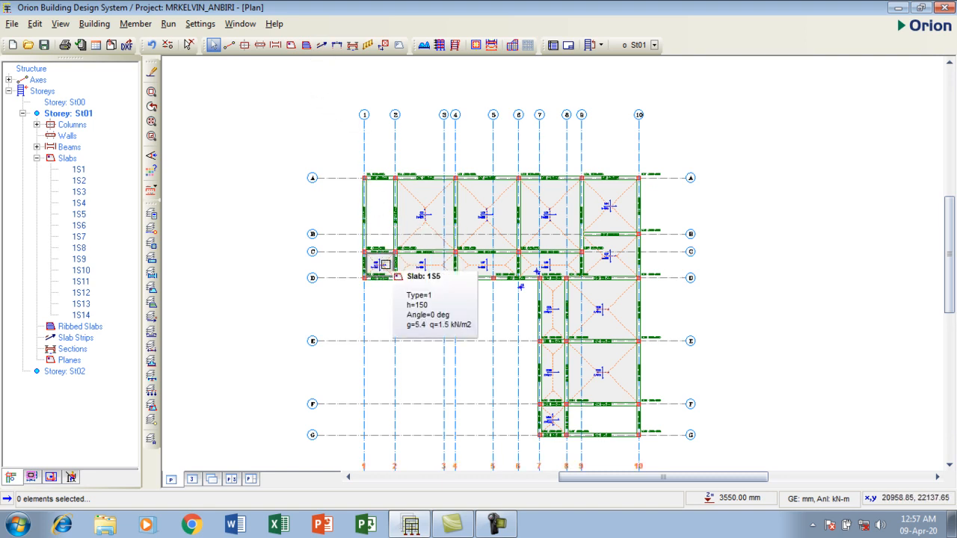
mouse_move(613, 257)
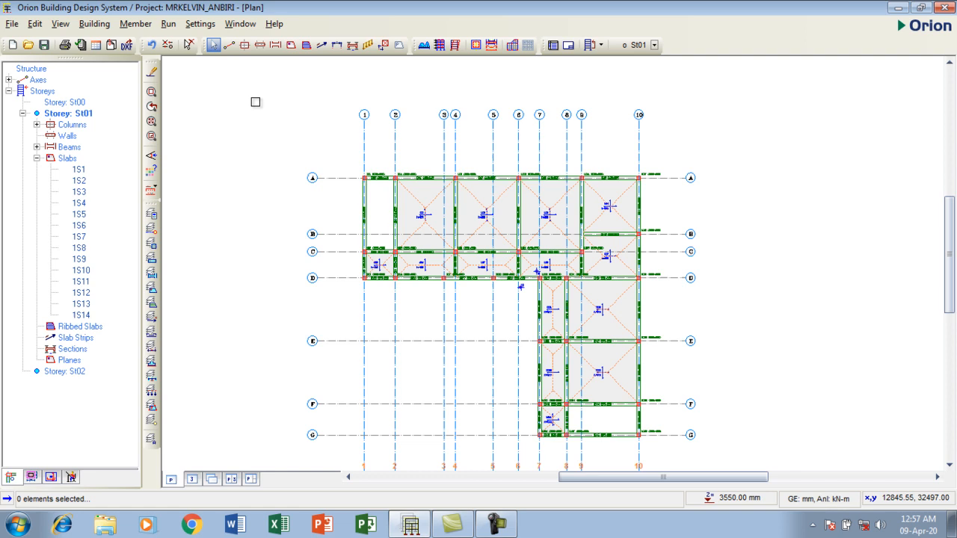
mouse_move(321, 45)
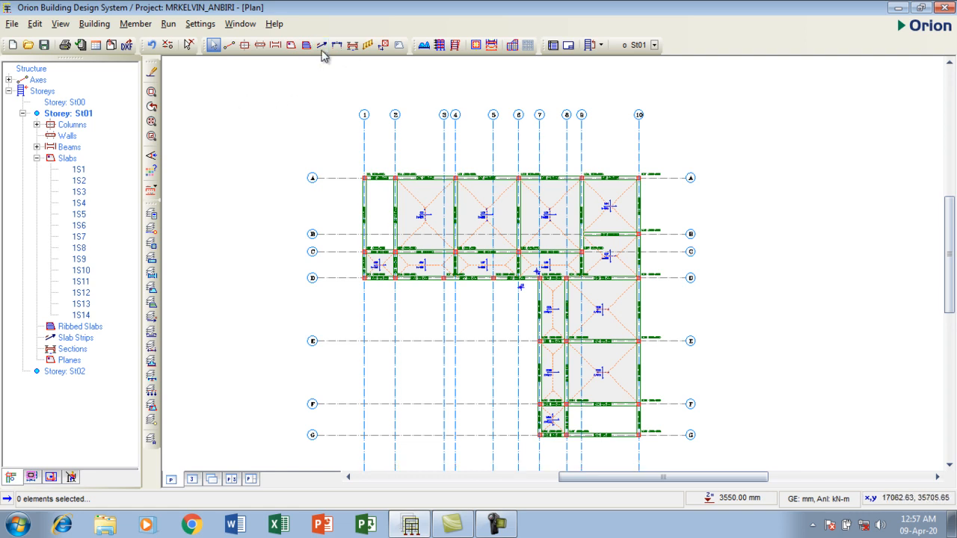
- Start defining an analytical slab strip in the X direction for the S01 plan
left_click(322, 45)
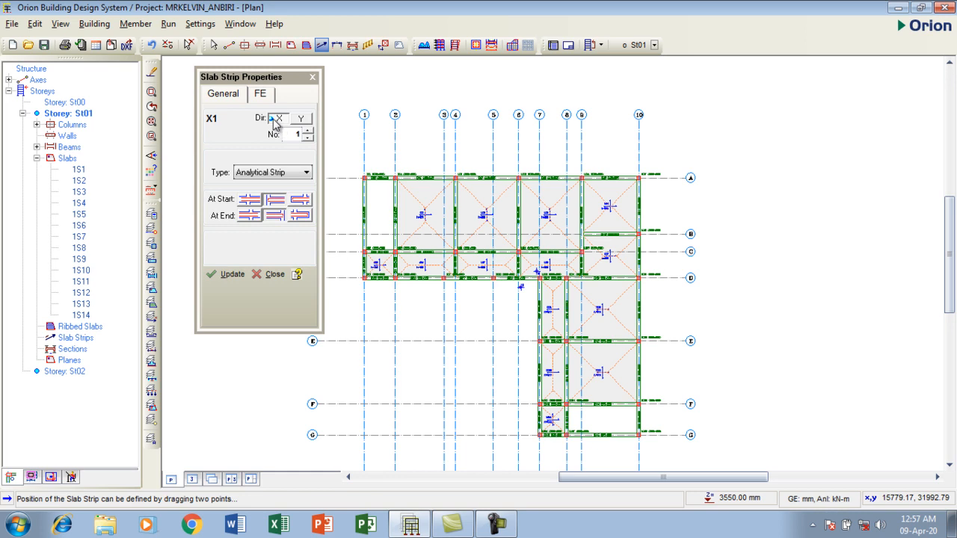
mouse_move(287, 126)
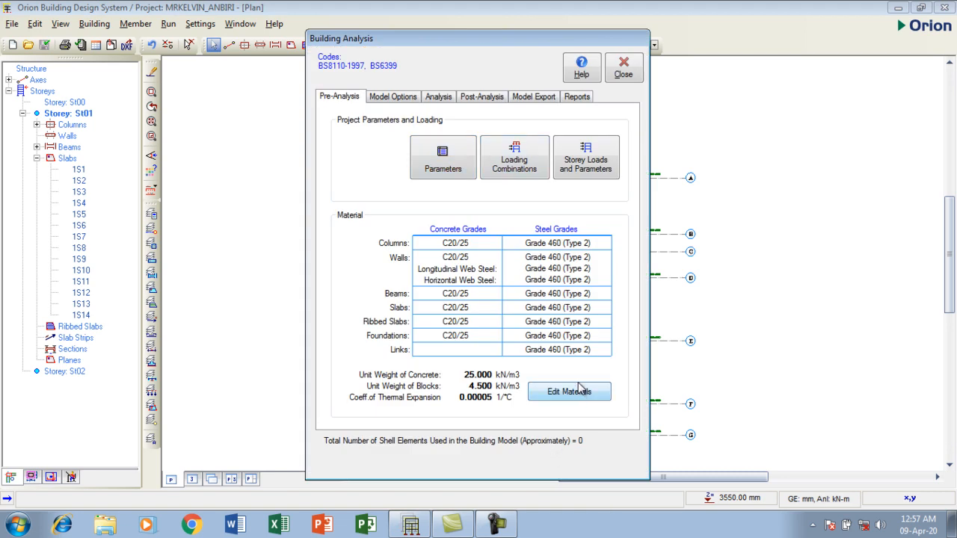
- In Edit Materials, apply concrete grade C20/25 to all member types and reopen the concrete grades list
left_click(568, 392)
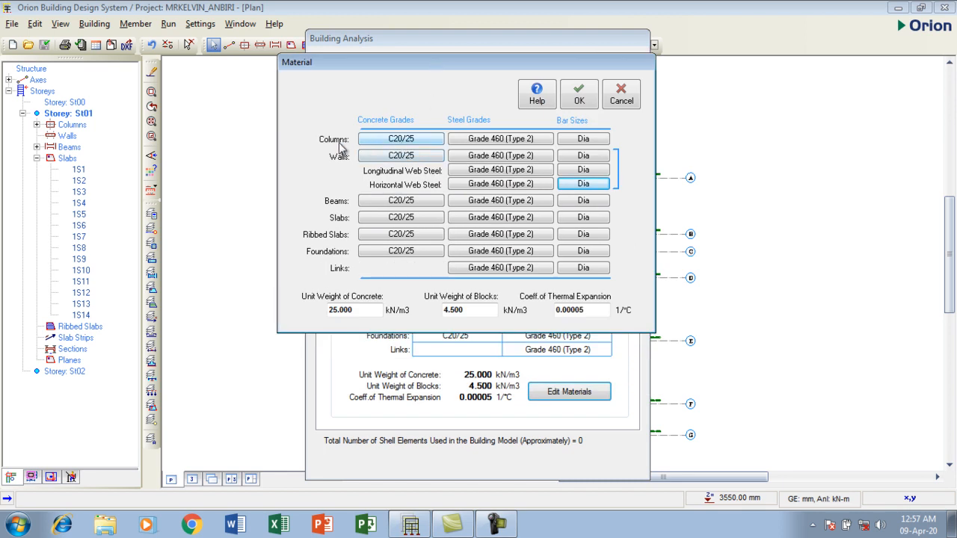
mouse_move(401, 137)
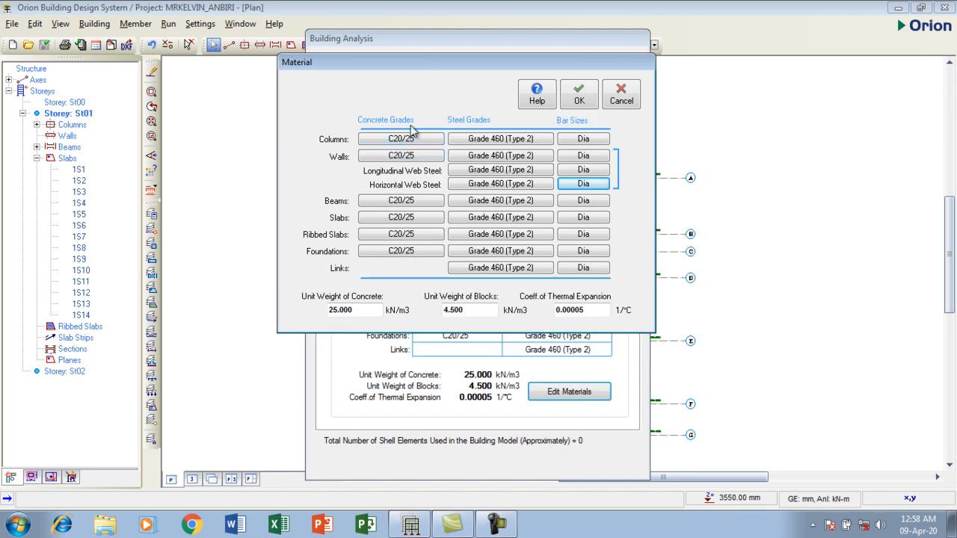
left_click(401, 137)
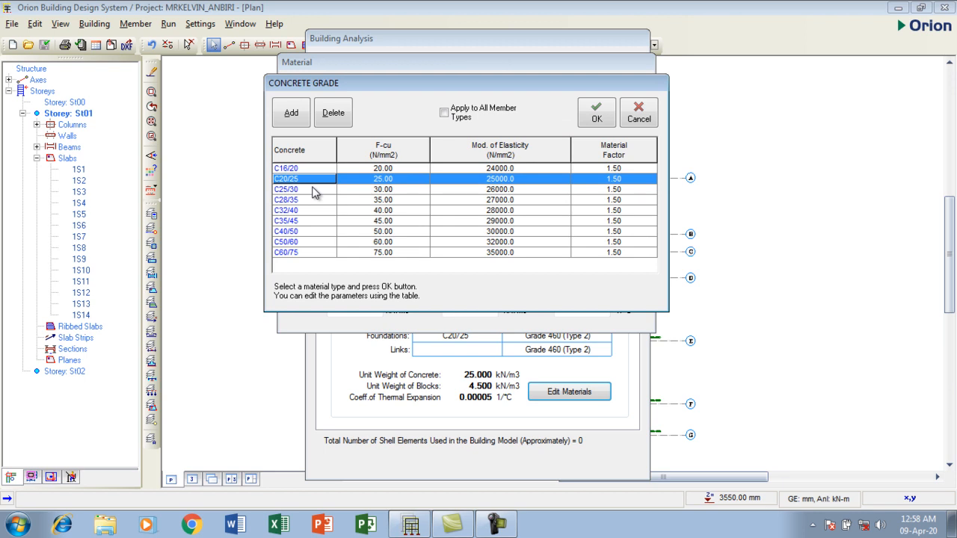
mouse_move(285, 198)
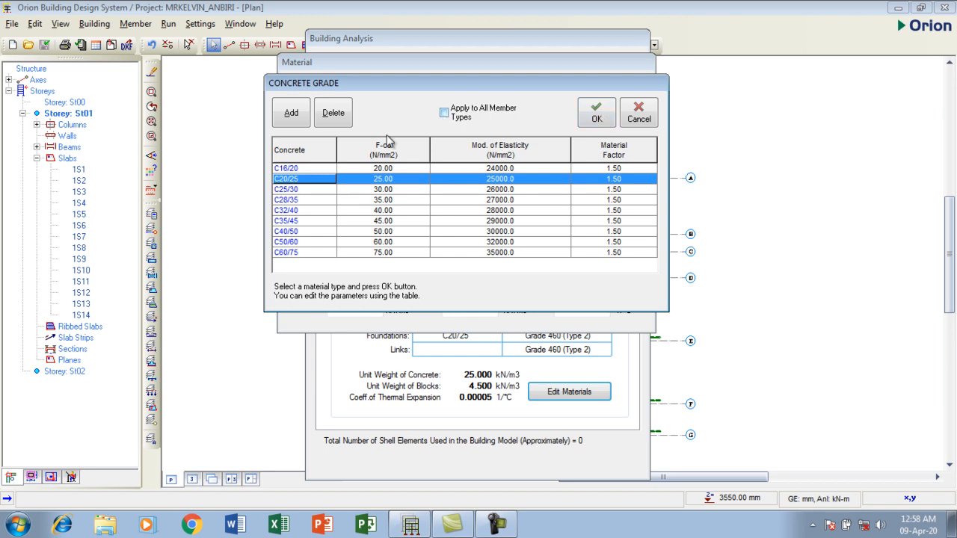
left_click(444, 111)
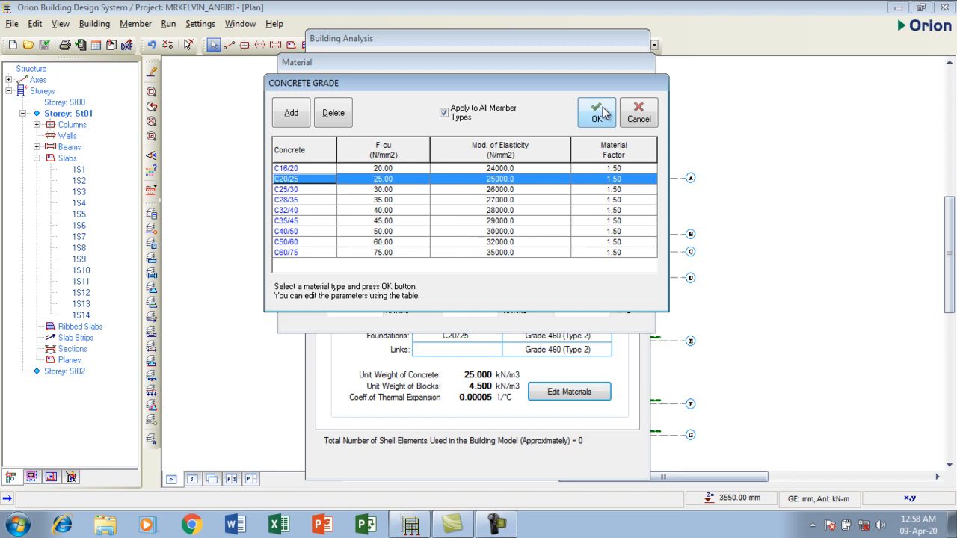
left_click(596, 112)
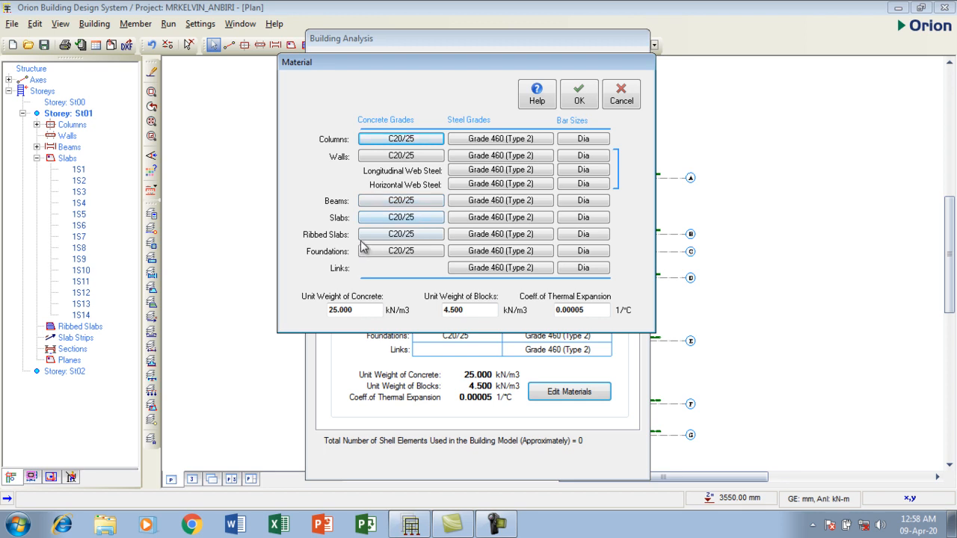
left_click(401, 137)
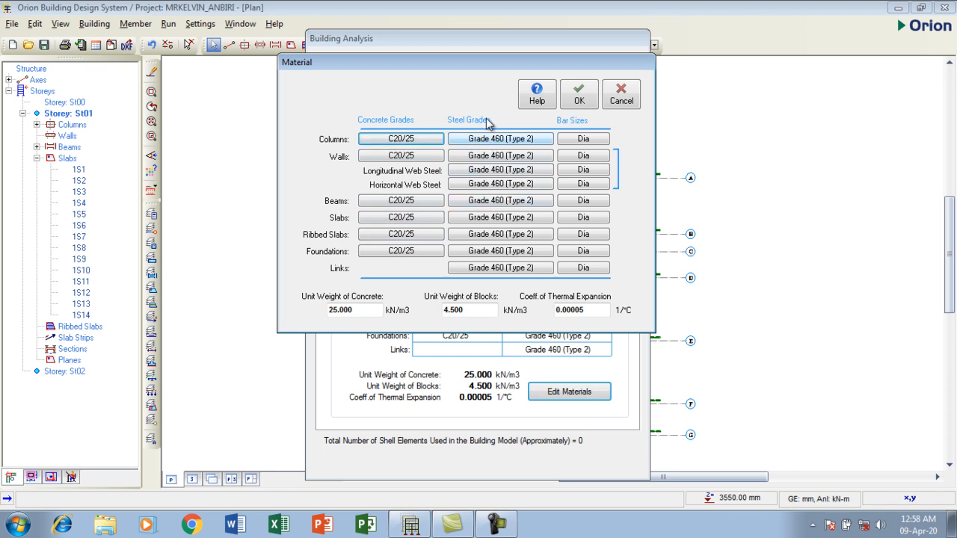
- Apply steel Grade 460 (Type 2) to all member types
left_click(499, 138)
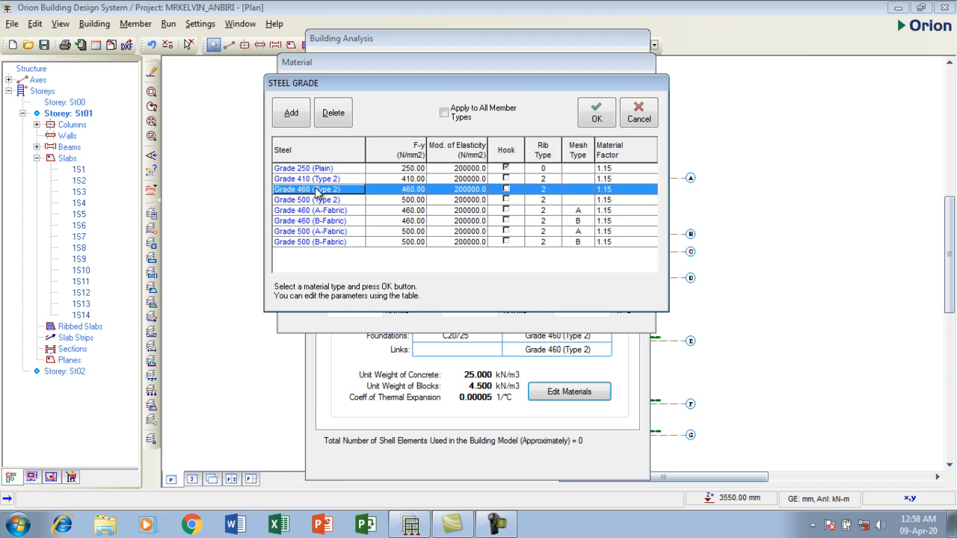
mouse_move(316, 196)
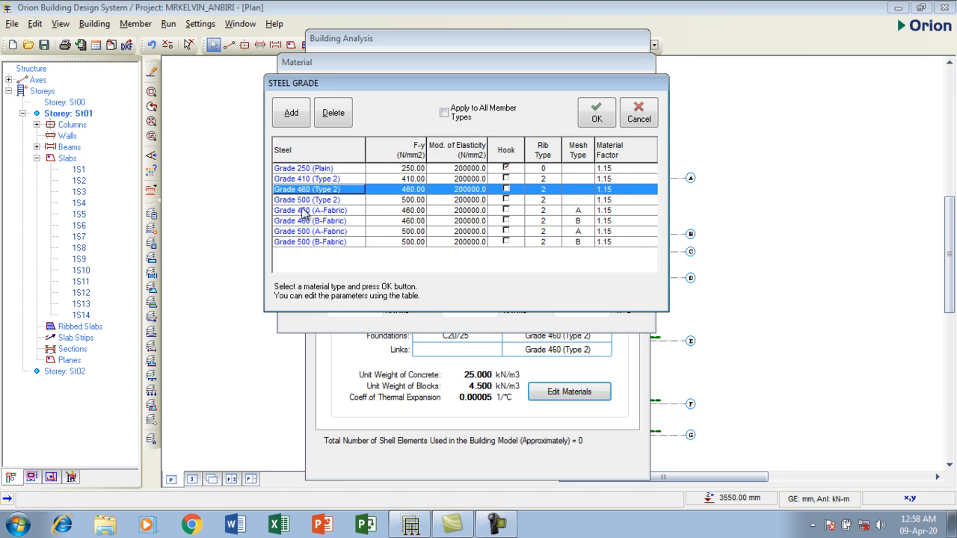
mouse_move(315, 221)
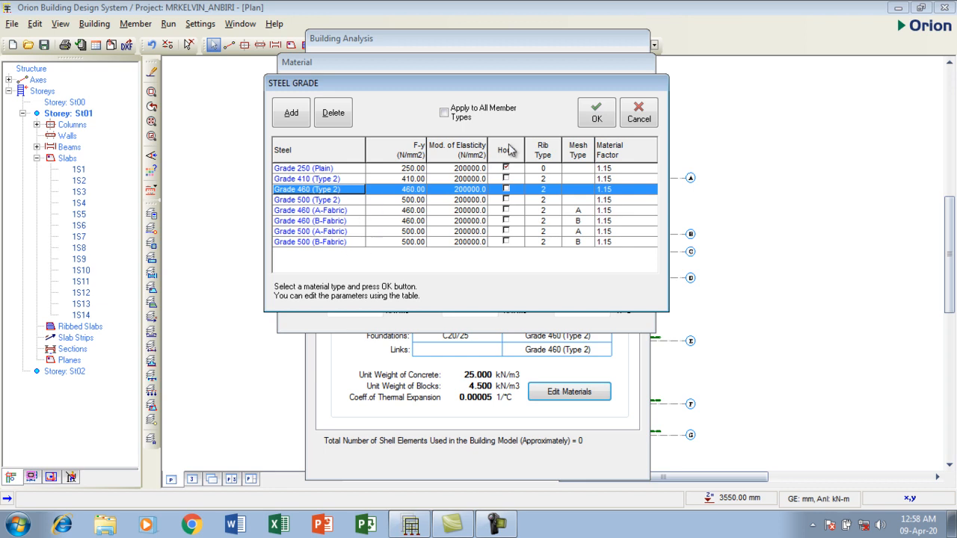
left_click(444, 111)
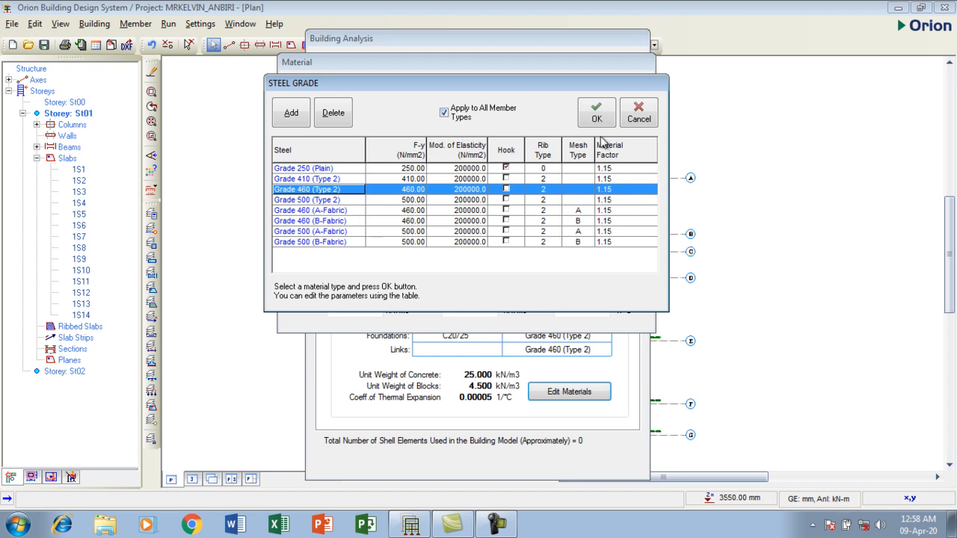
left_click(595, 112)
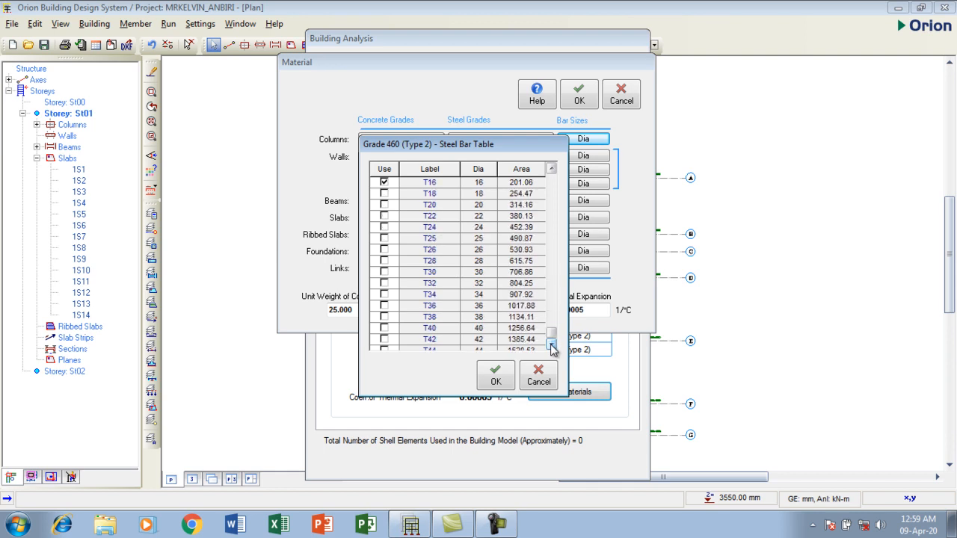
- Review the Grade 460 steel bar size tables for two member types and close them
left_click(552, 347)
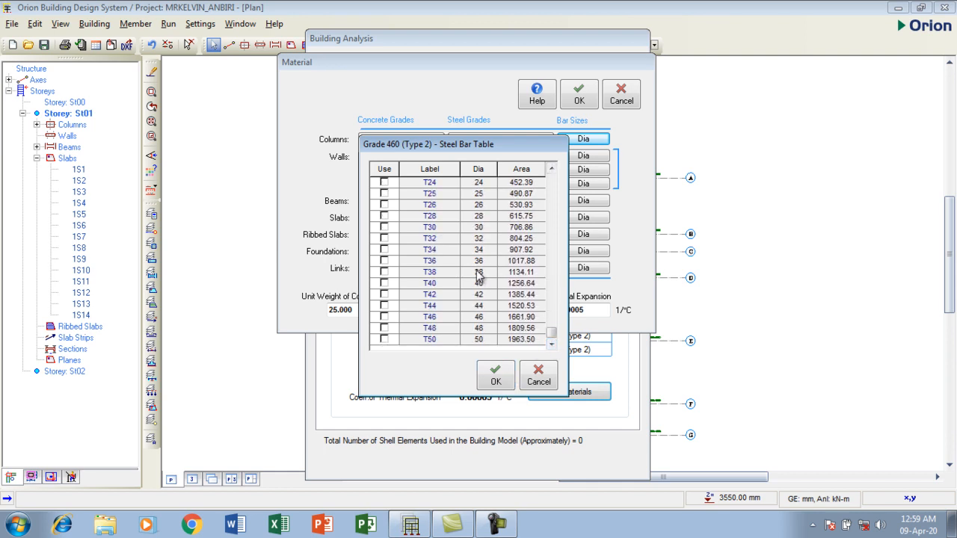
mouse_move(569, 207)
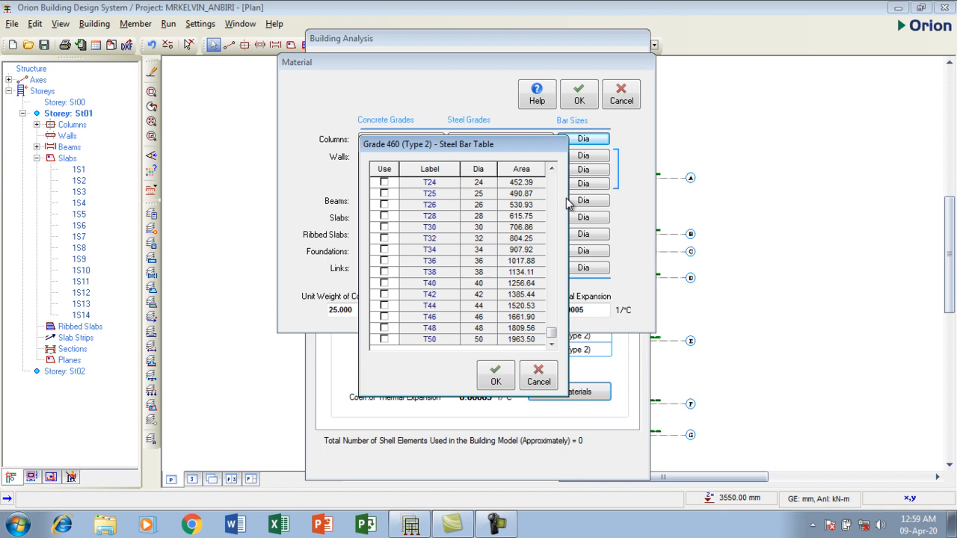
left_click(550, 169)
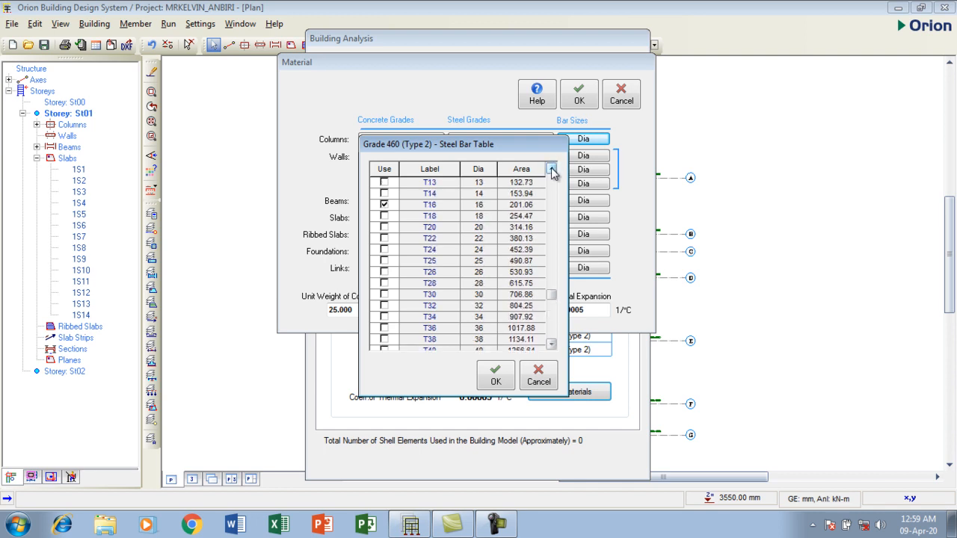
left_click(552, 169)
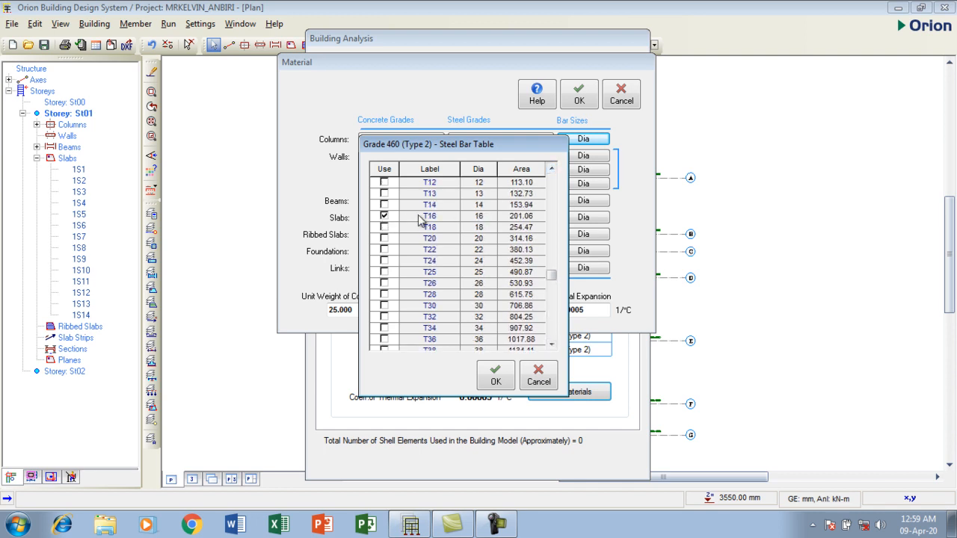
mouse_move(398, 321)
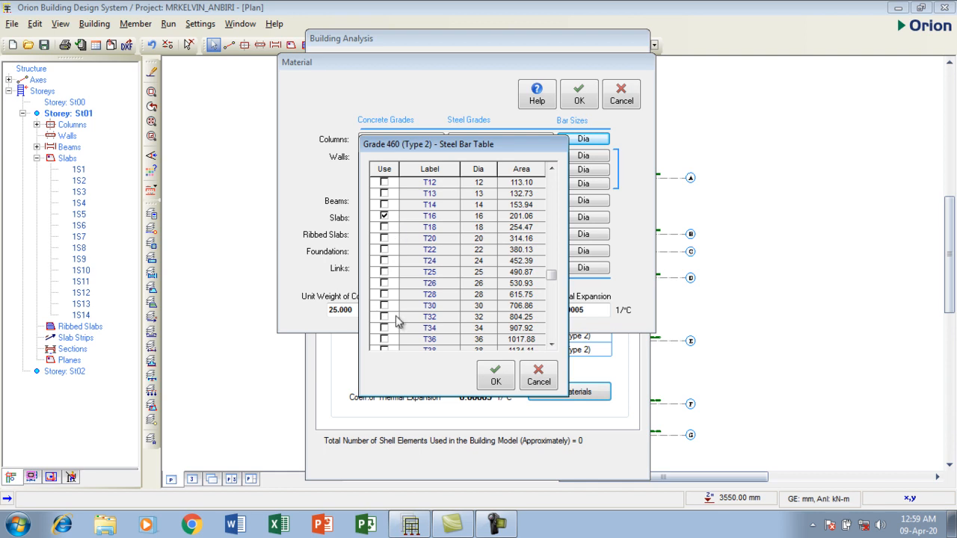
left_click(497, 377)
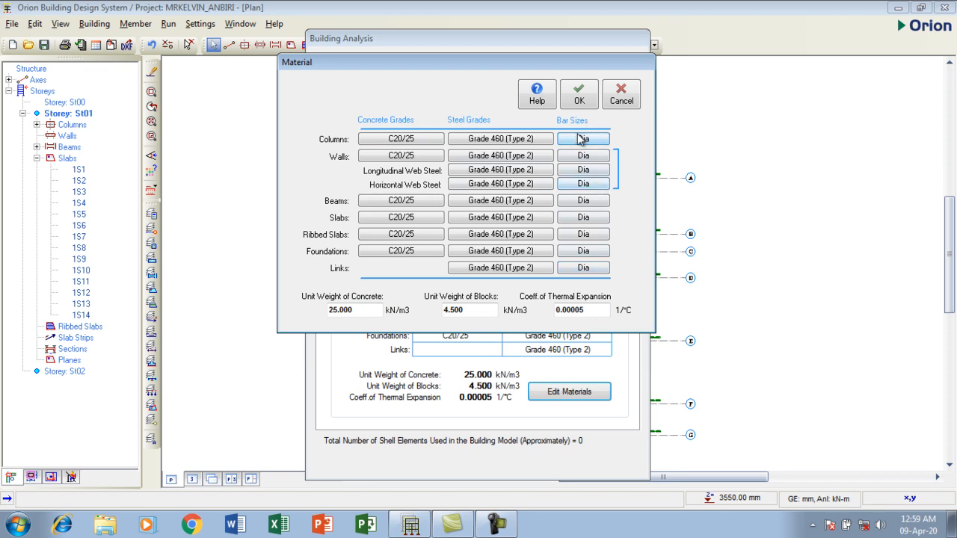
left_click(583, 138)
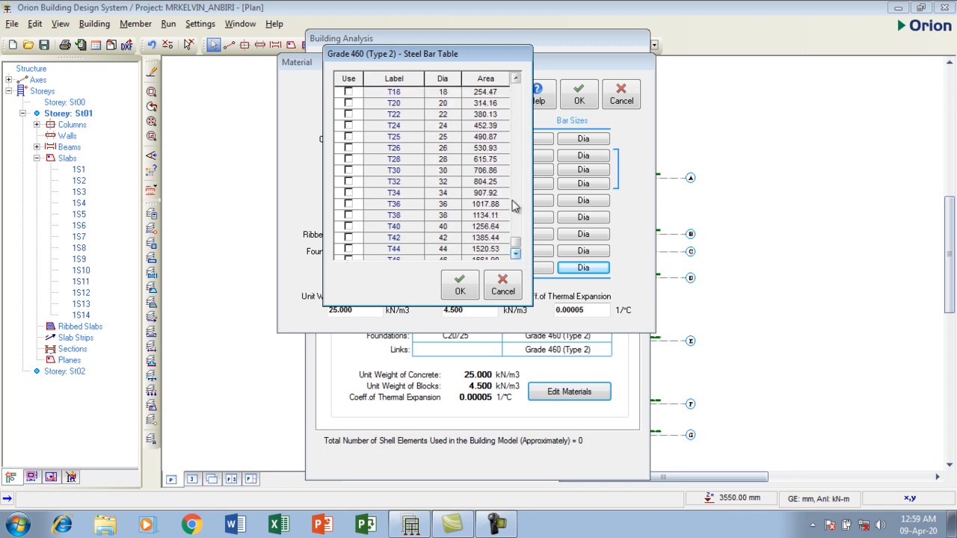
left_click(503, 290)
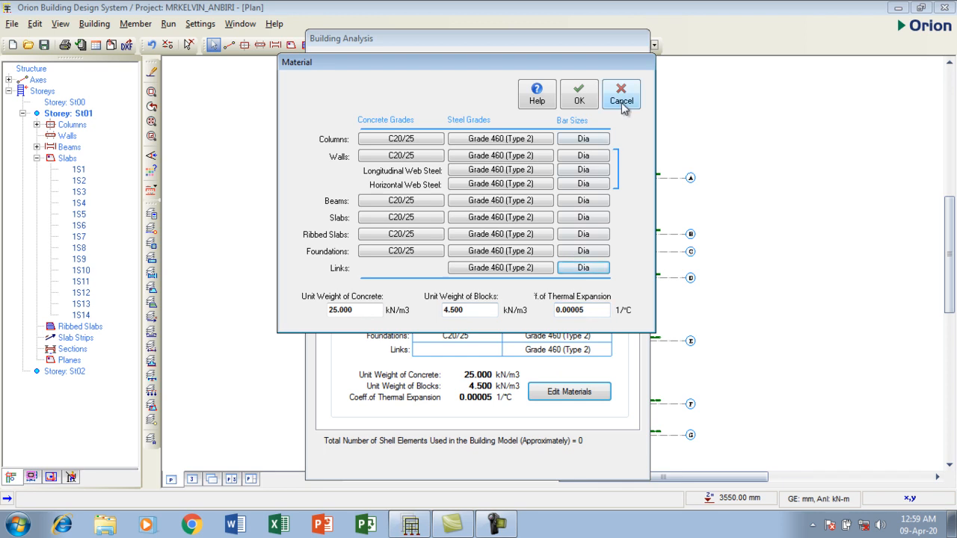
left_click(622, 96)
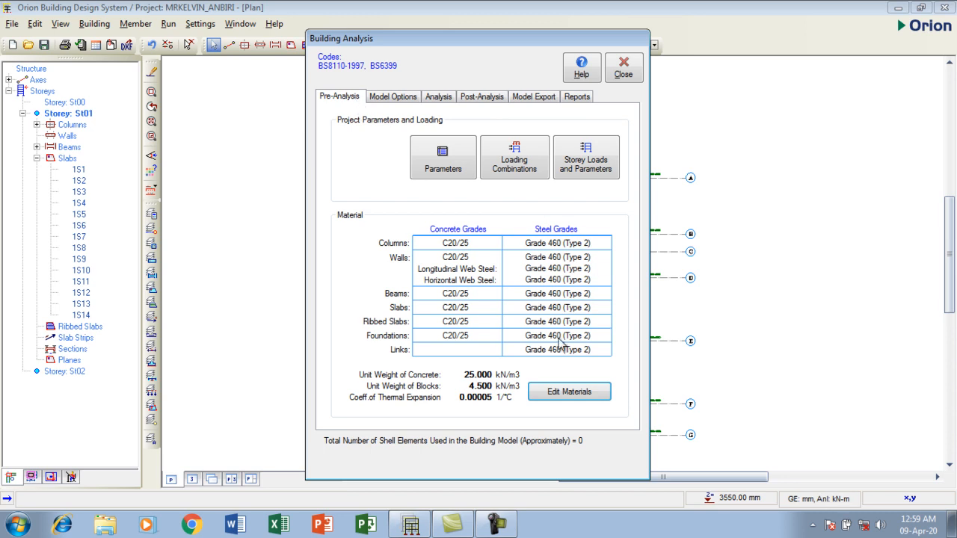
mouse_move(571, 221)
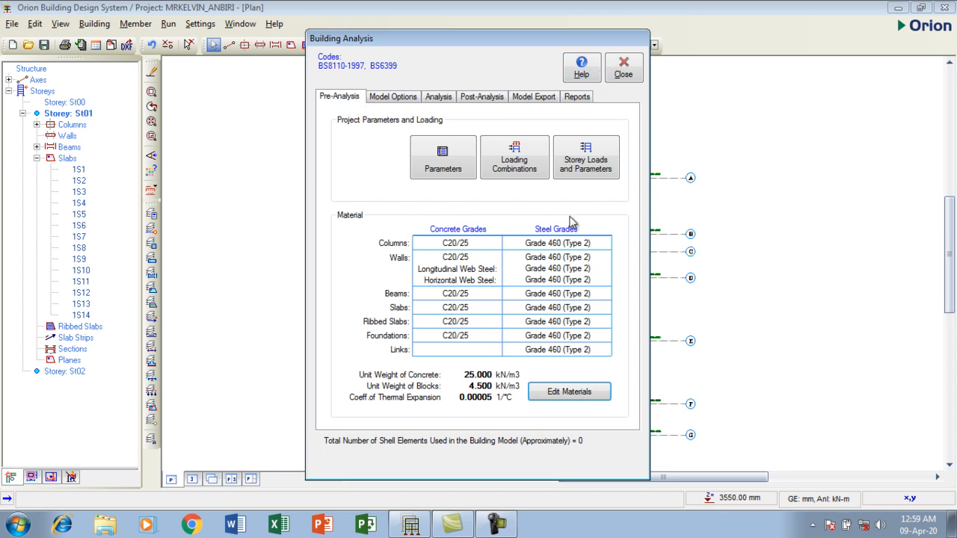
mouse_move(440, 359)
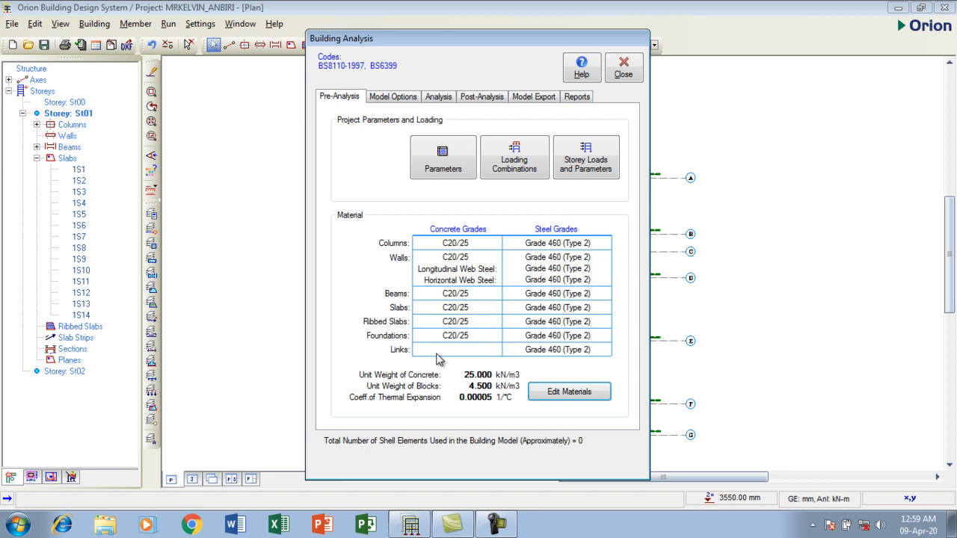
mouse_move(632, 275)
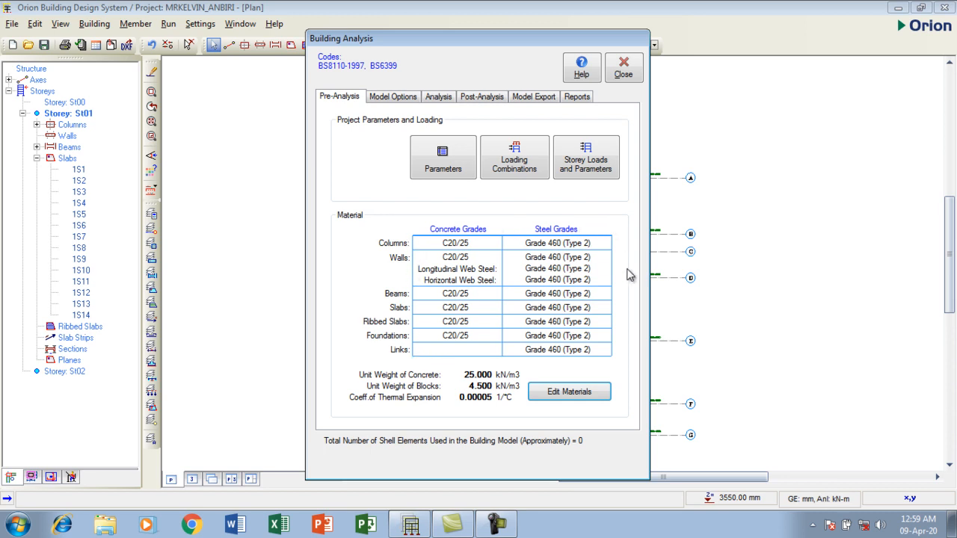
mouse_move(395, 255)
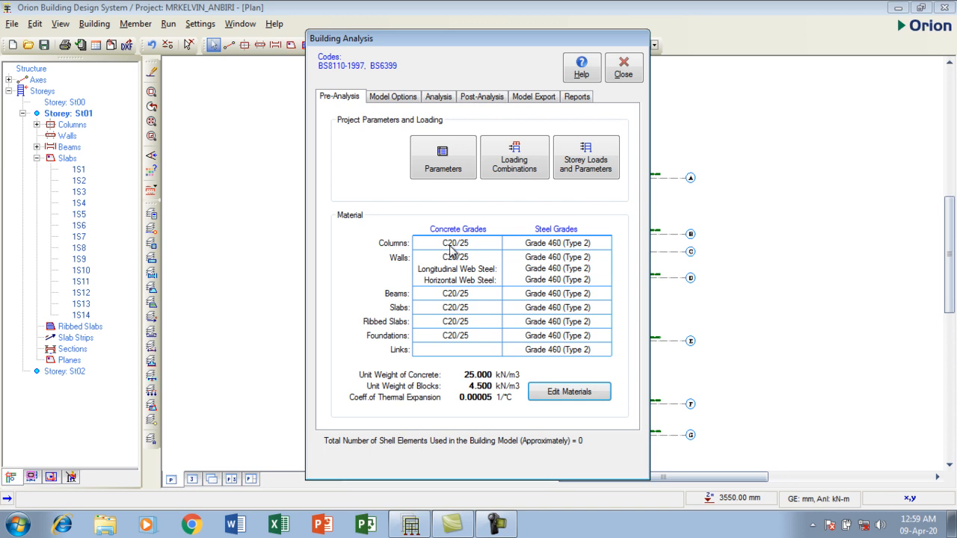
mouse_move(541, 249)
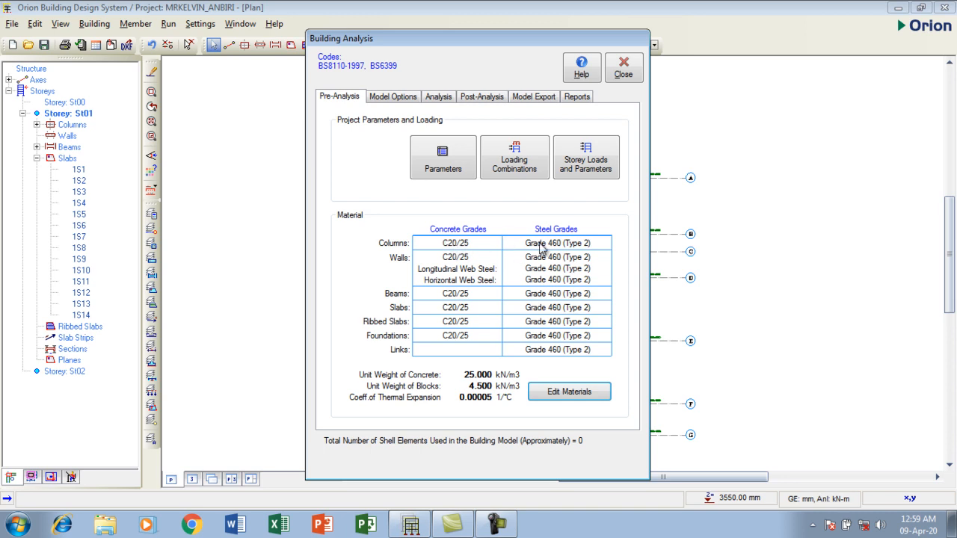
mouse_move(586, 254)
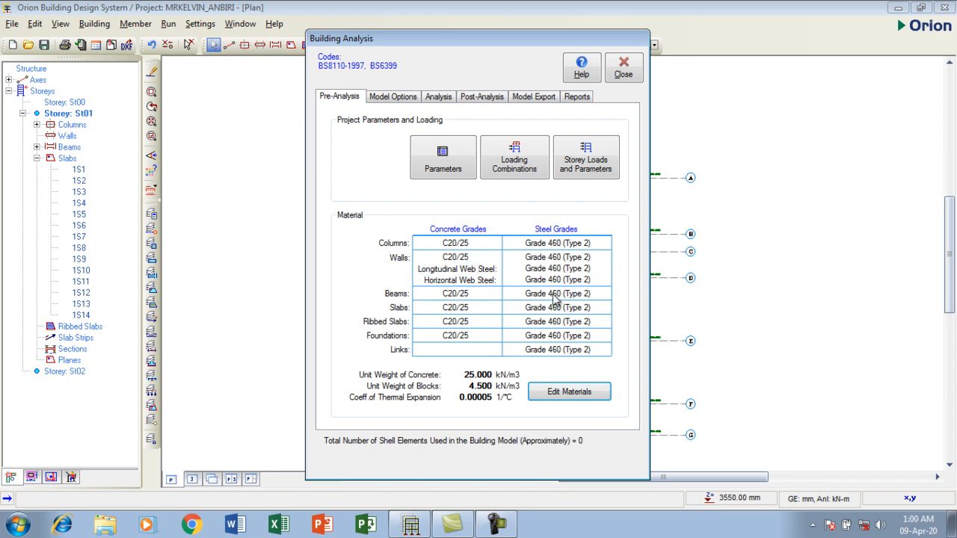
mouse_move(441, 326)
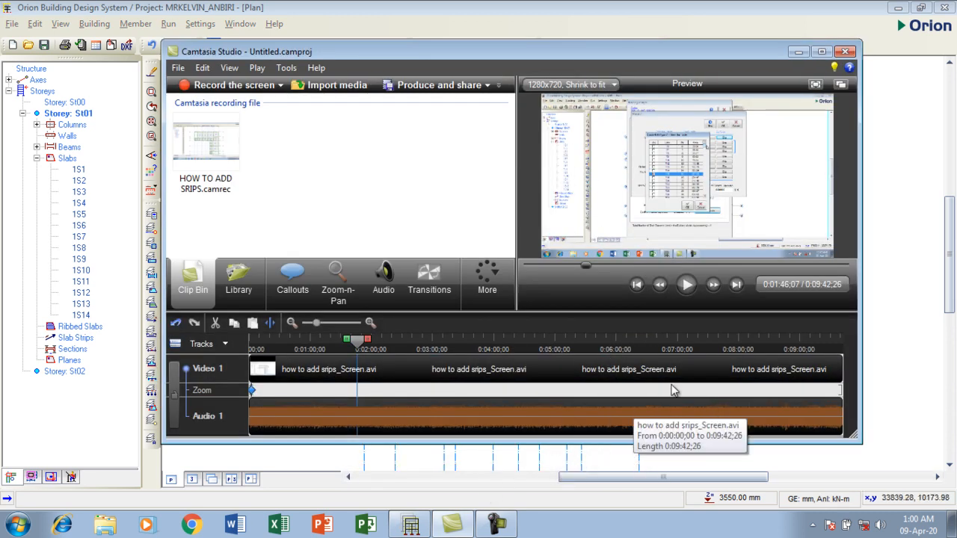
- Minimize Camtasia Studio to get back to the Orion S01 plan
left_click(847, 51)
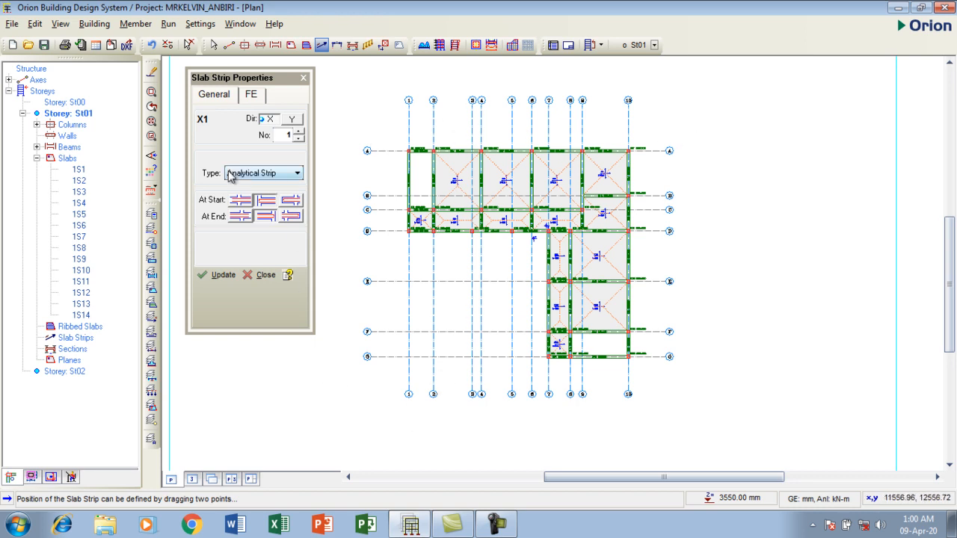
left_click(296, 173)
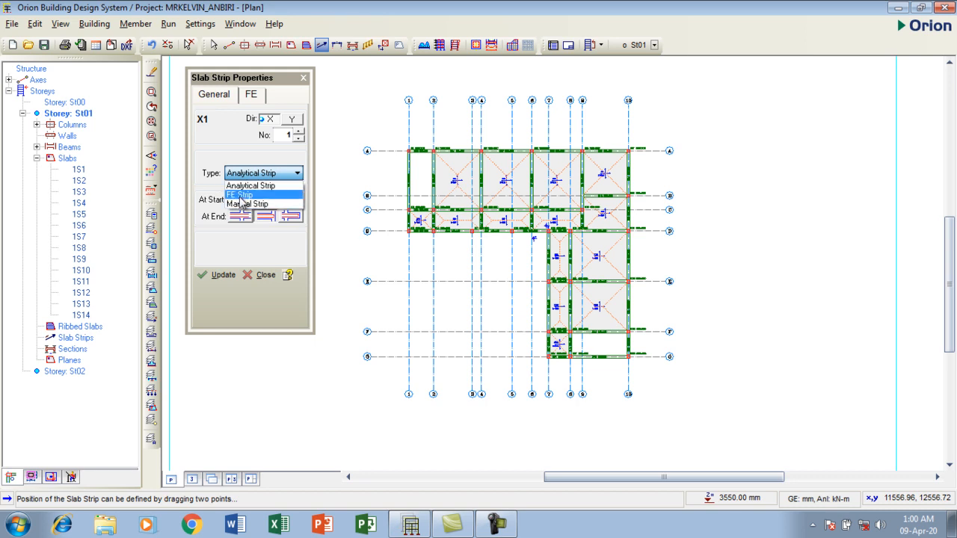
mouse_move(247, 203)
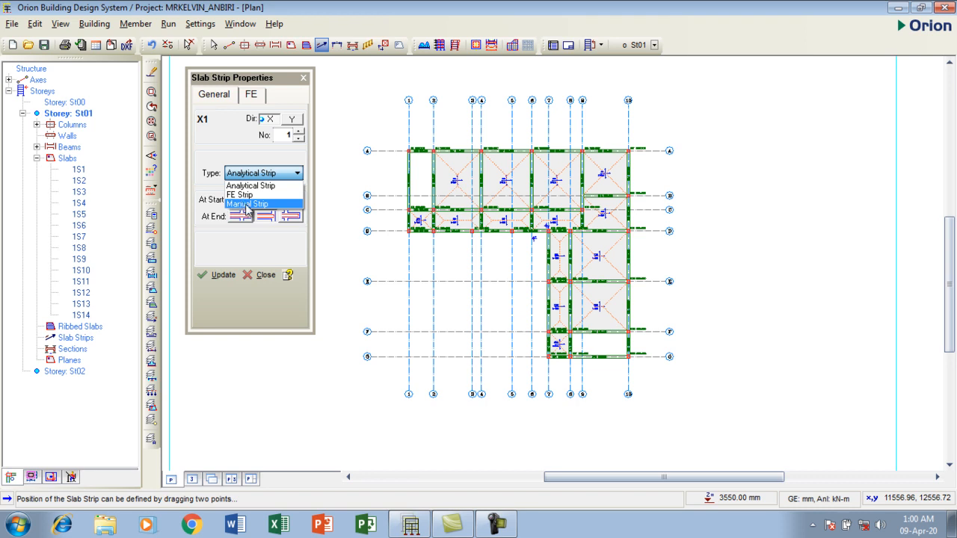
mouse_move(250, 185)
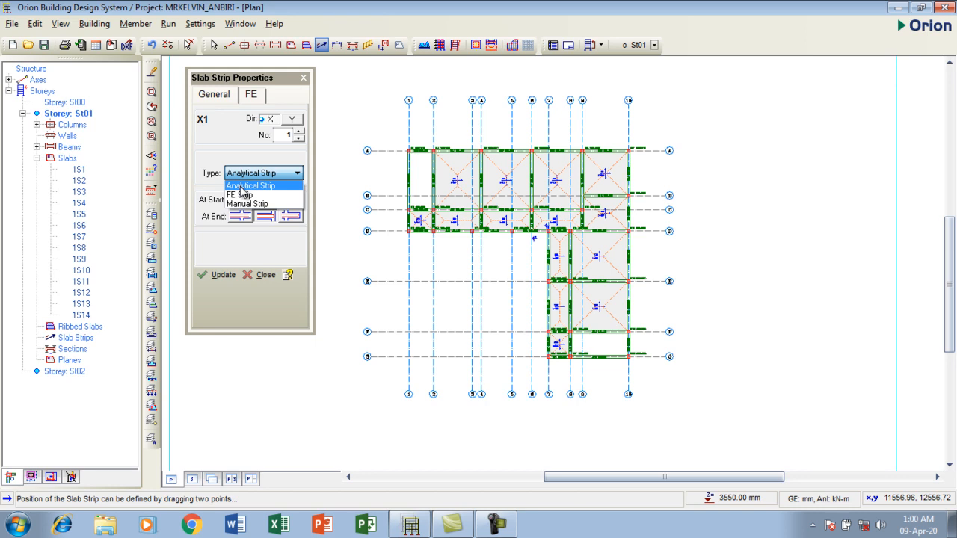
left_click(251, 185)
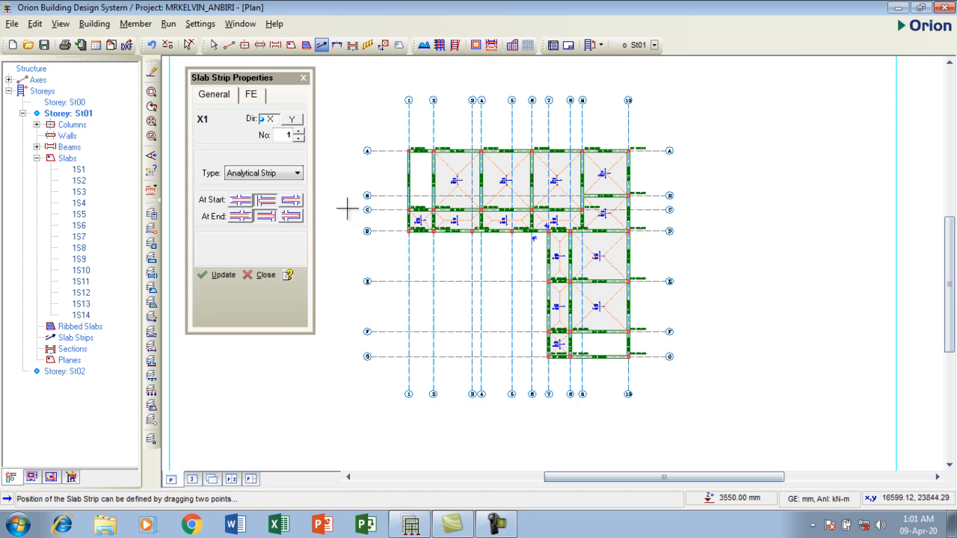
mouse_move(389, 194)
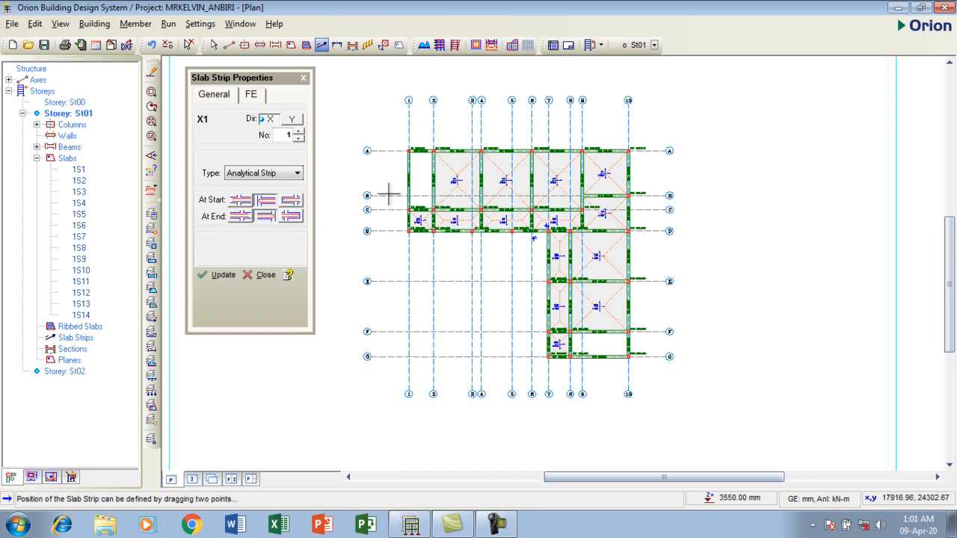
mouse_move(362, 183)
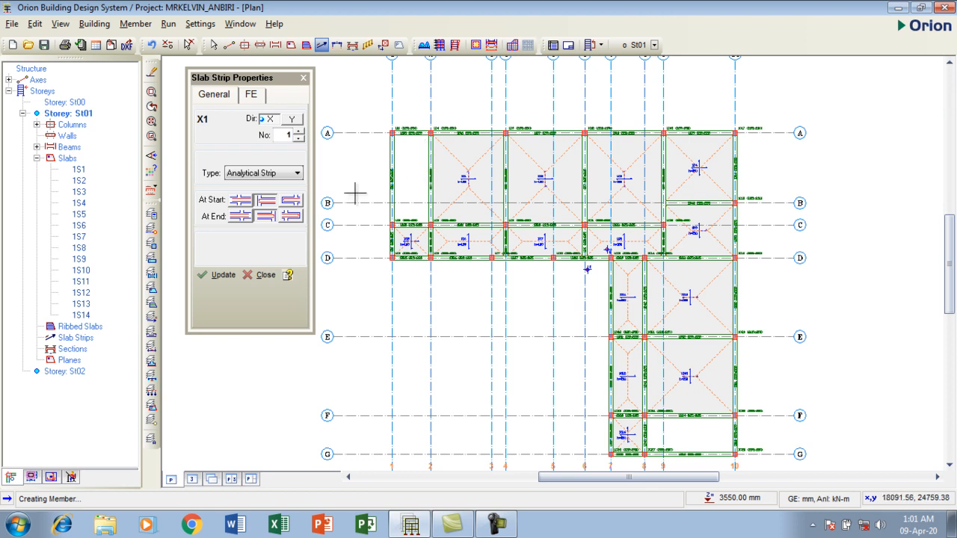
mouse_move(435, 144)
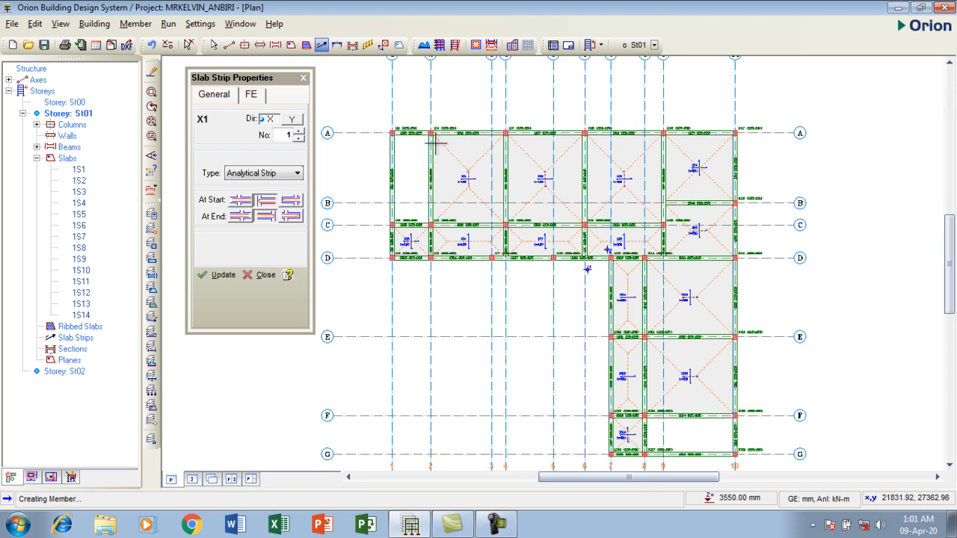
mouse_move(431, 204)
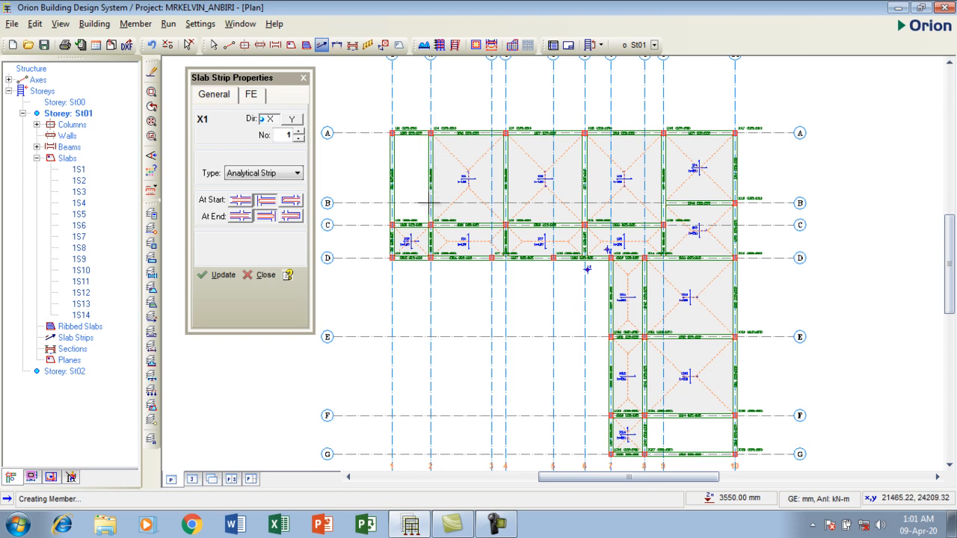
mouse_move(512, 228)
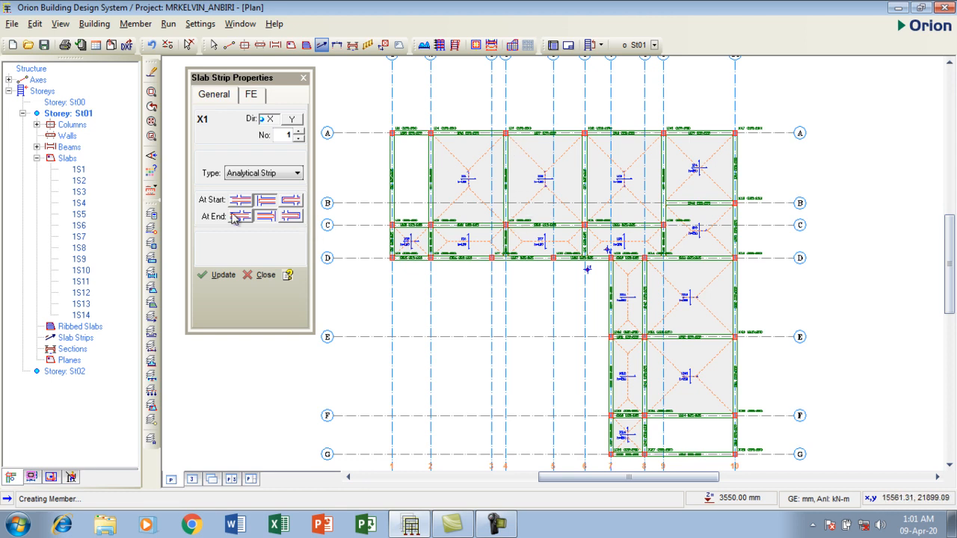
mouse_move(241, 201)
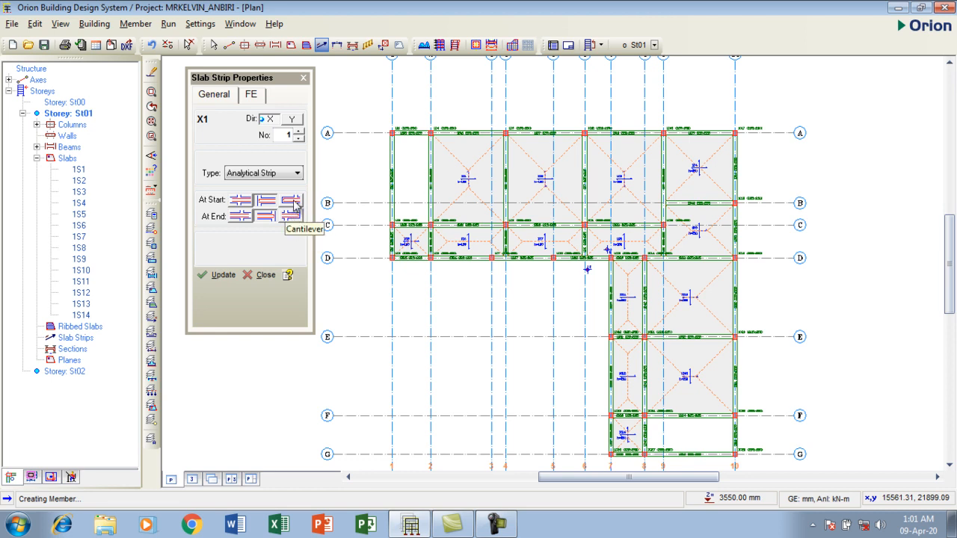
mouse_move(292, 216)
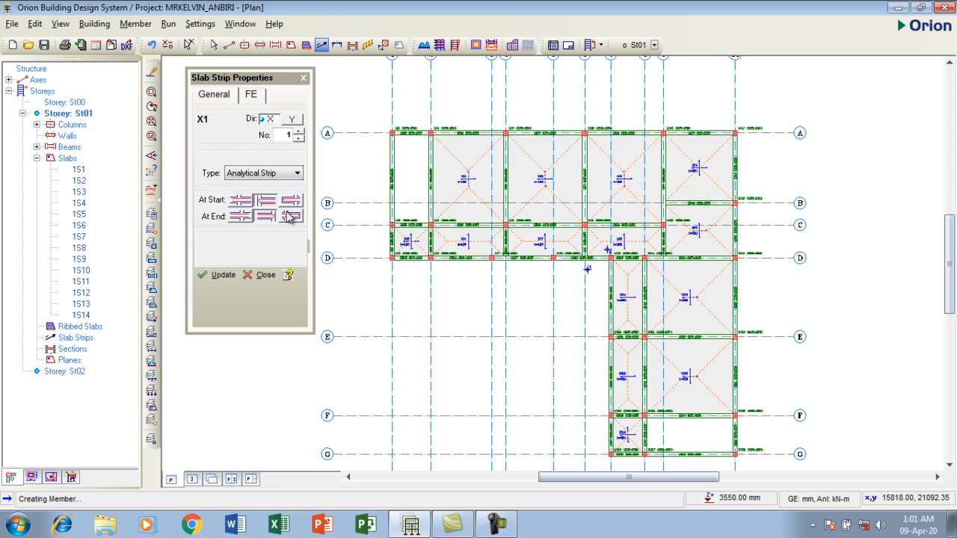
mouse_move(505, 166)
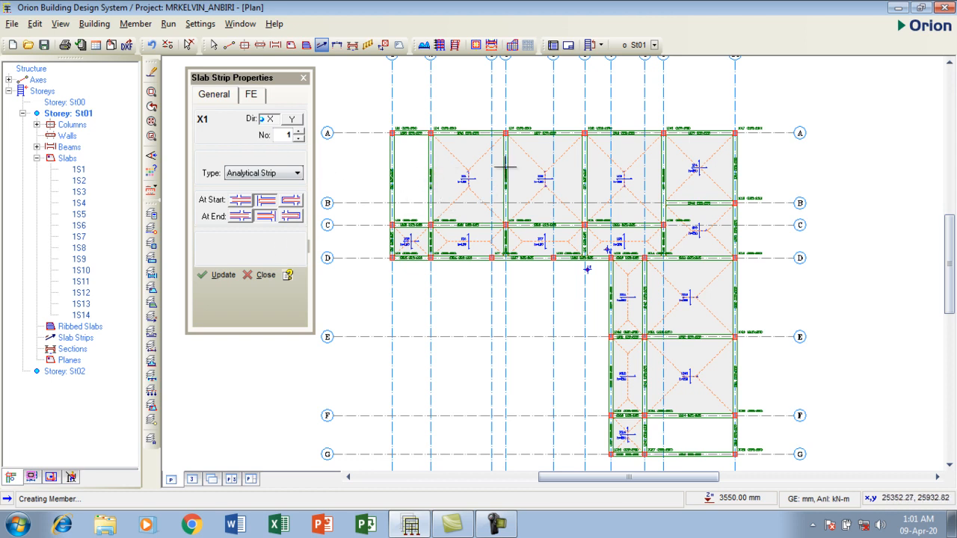
mouse_move(505, 198)
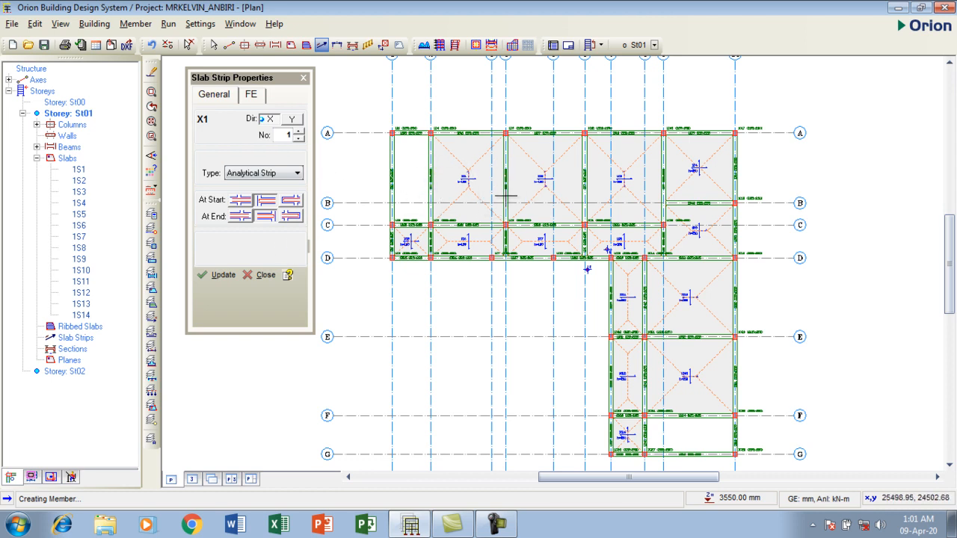
mouse_move(427, 187)
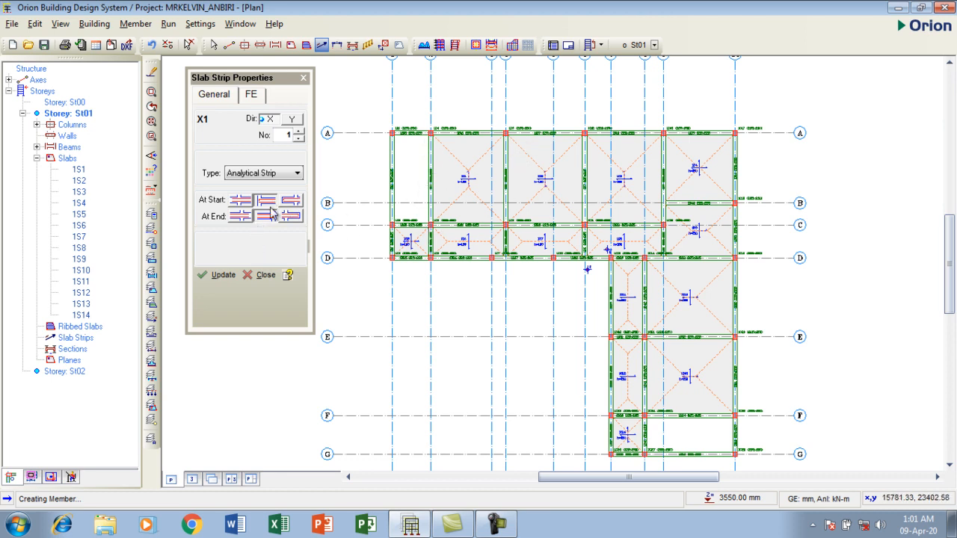
left_click(266, 215)
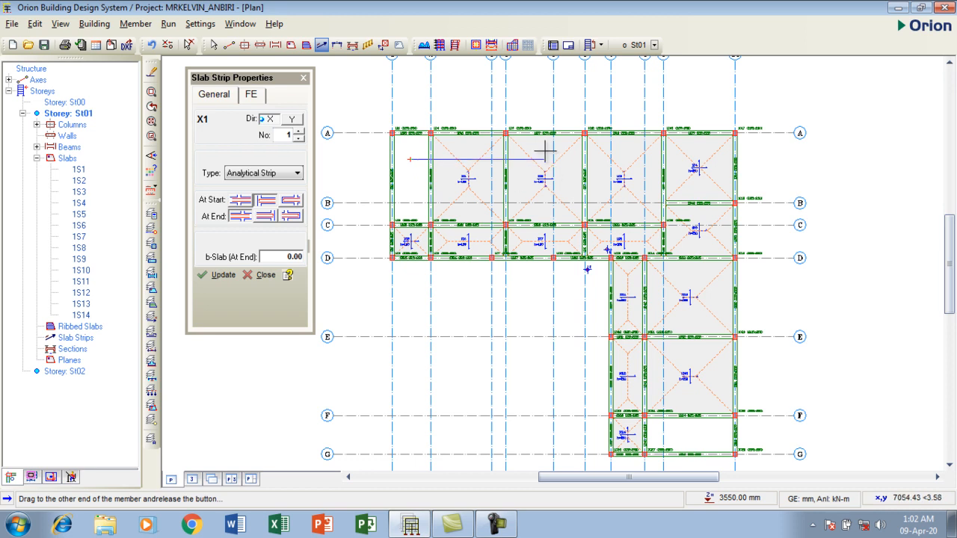
mouse_move(552, 157)
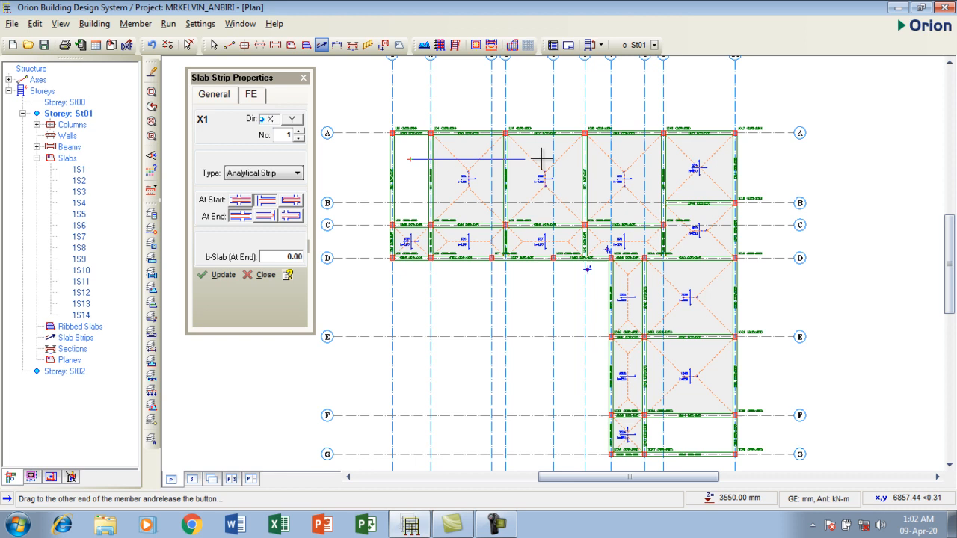
mouse_move(544, 159)
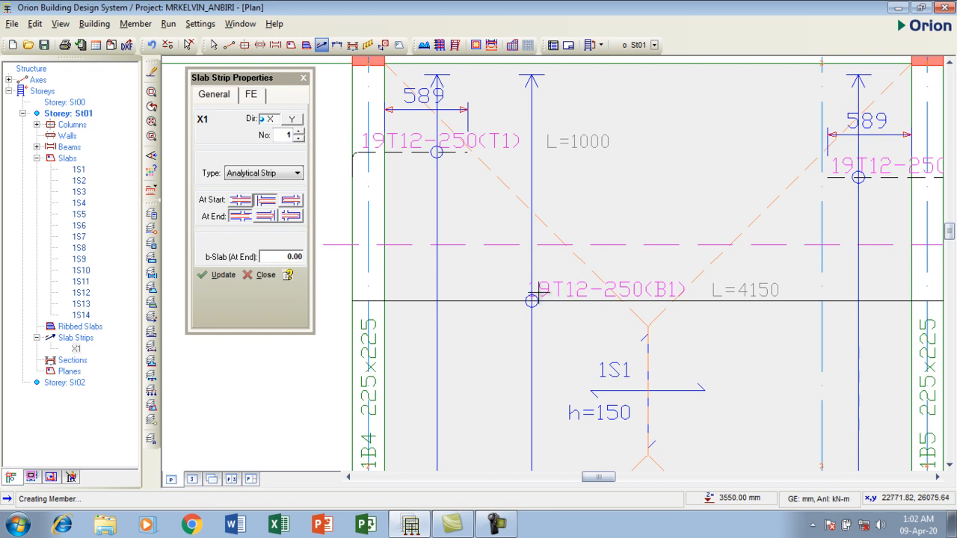
mouse_move(557, 297)
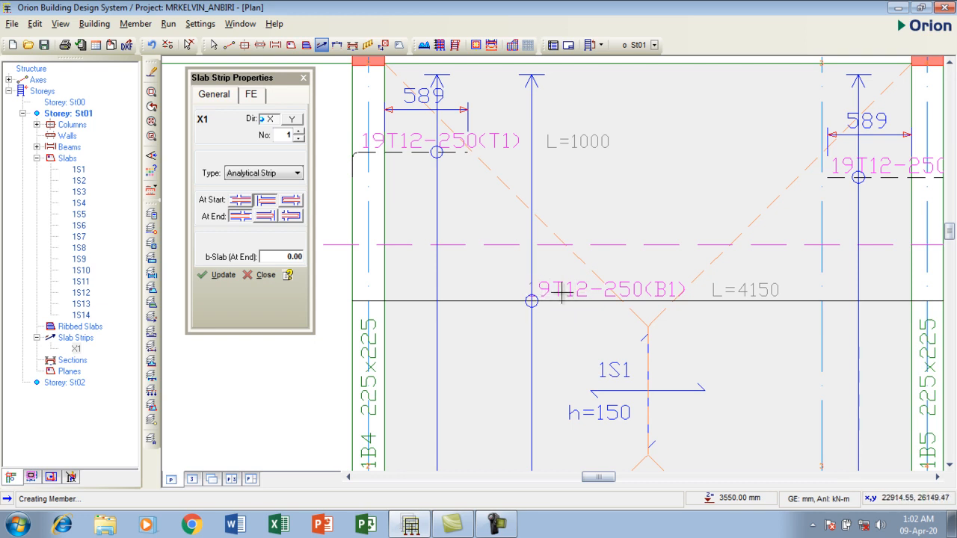
mouse_move(667, 299)
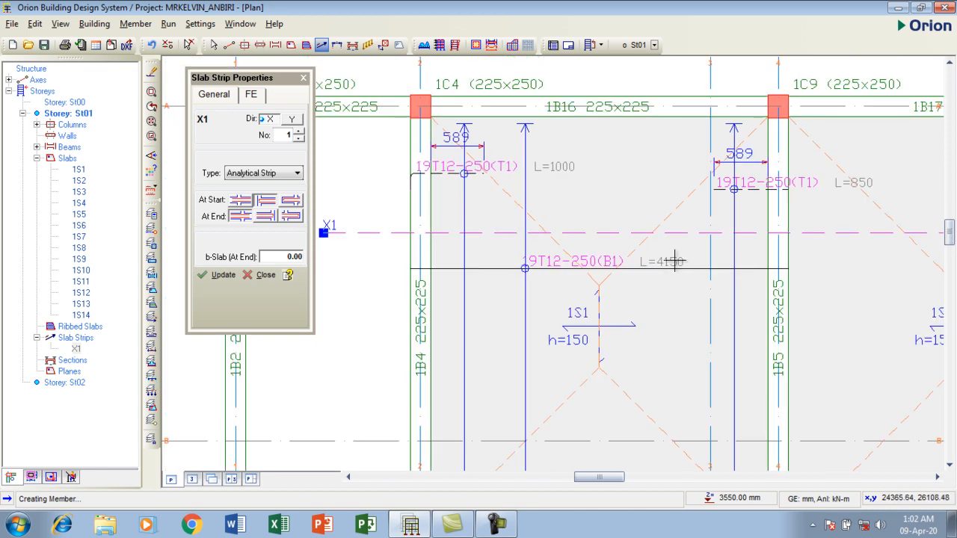
- Scroll the plan view after drawing analytical strip X1 across slab 1S1
scroll("down", 3)
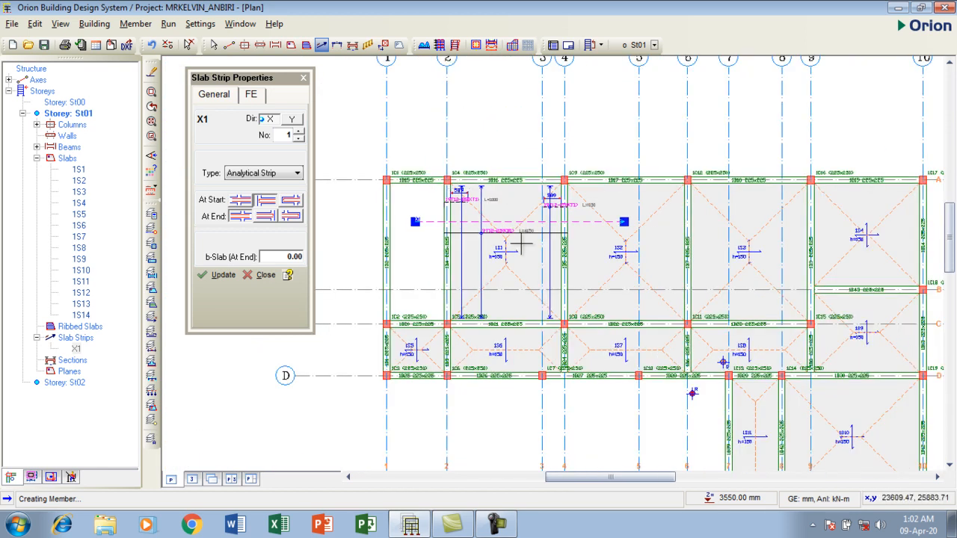
mouse_move(592, 149)
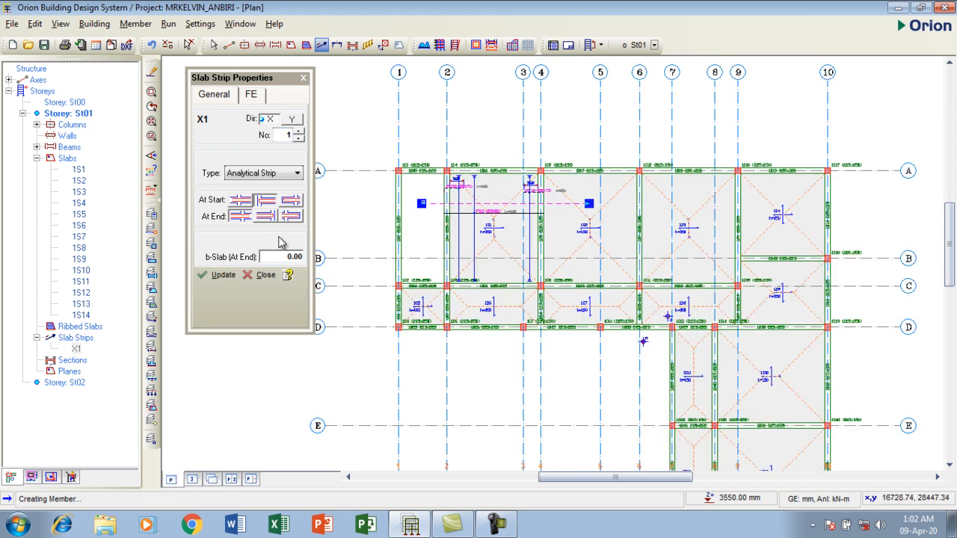
mouse_move(434, 226)
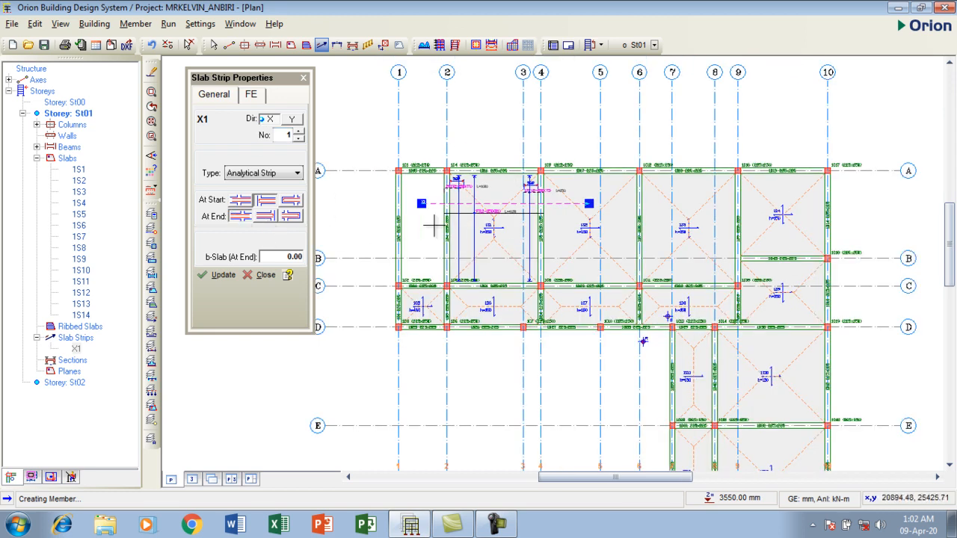
mouse_move(476, 241)
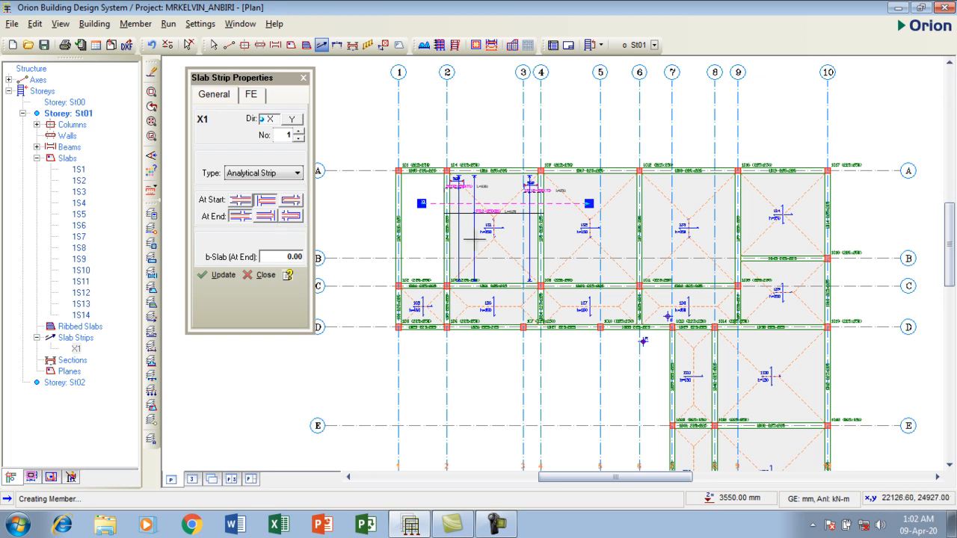
mouse_move(542, 251)
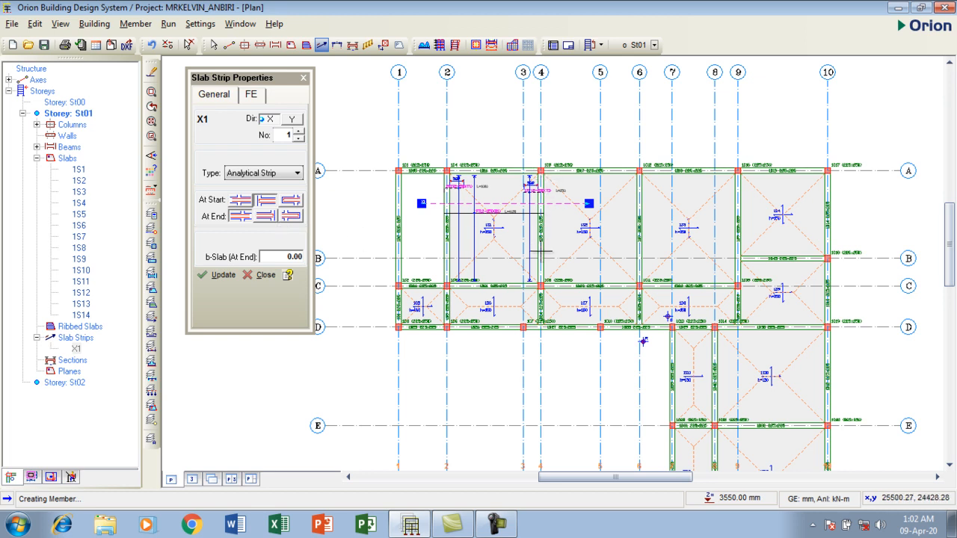
mouse_move(652, 257)
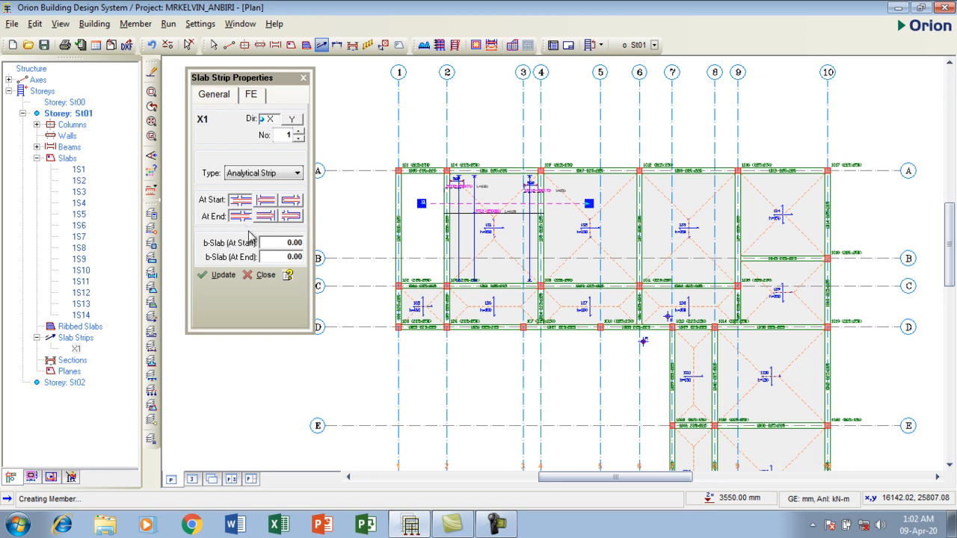
- Draw X-direction analytical strips across the upper and middle slab rows with the chosen end condition
left_click_drag(520, 228, 670, 232)
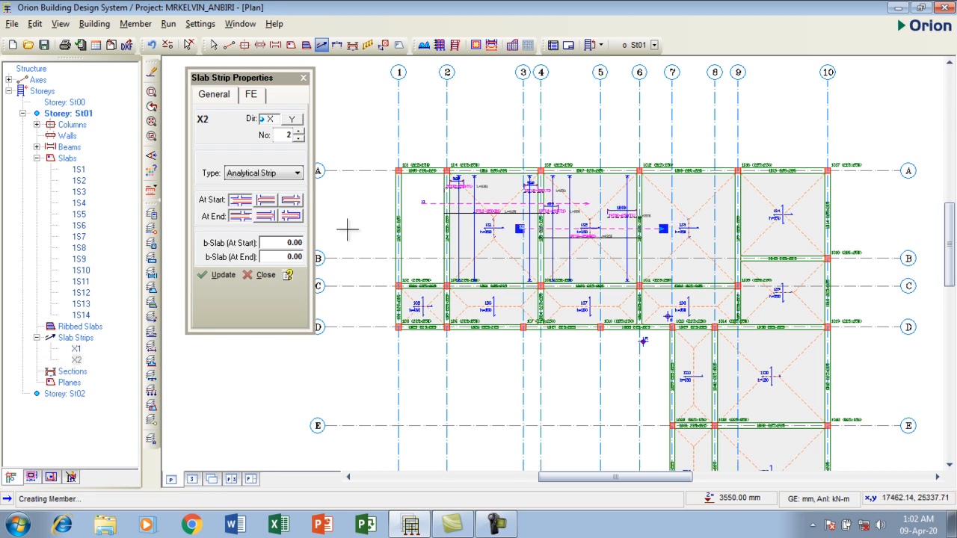
mouse_move(805, 246)
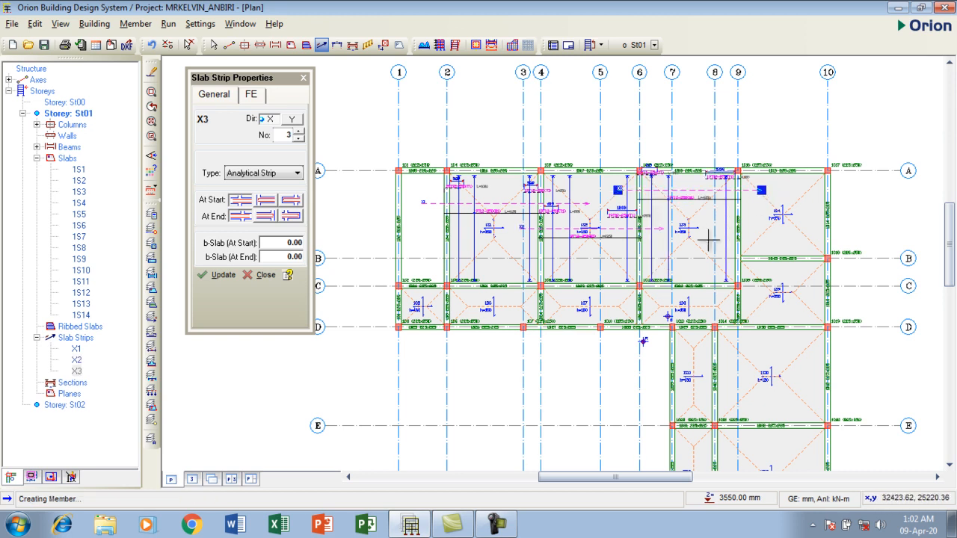
mouse_move(807, 240)
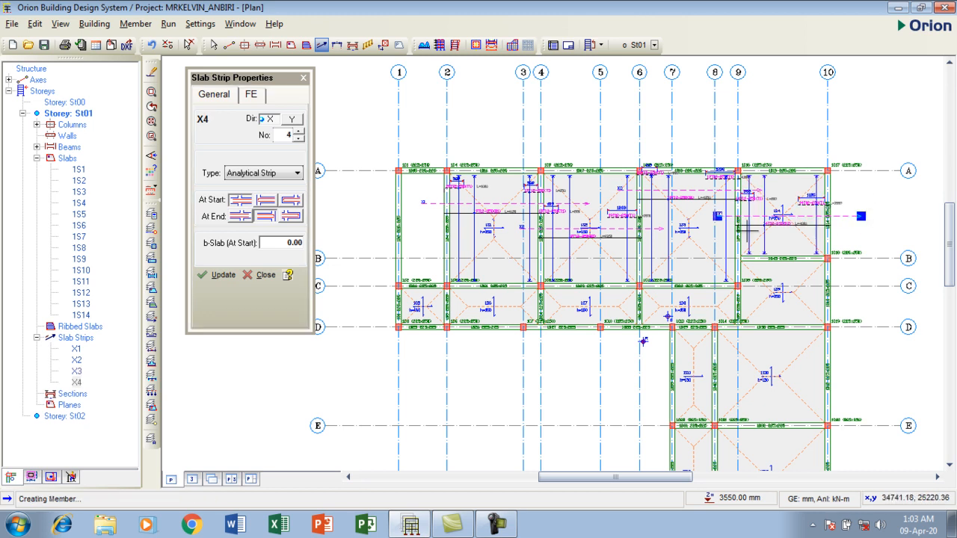
mouse_move(715, 251)
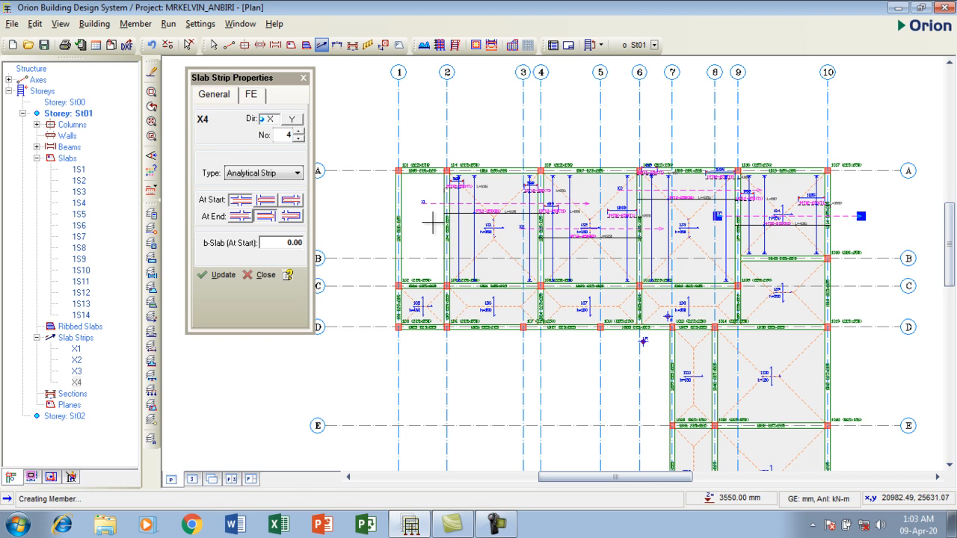
mouse_move(673, 228)
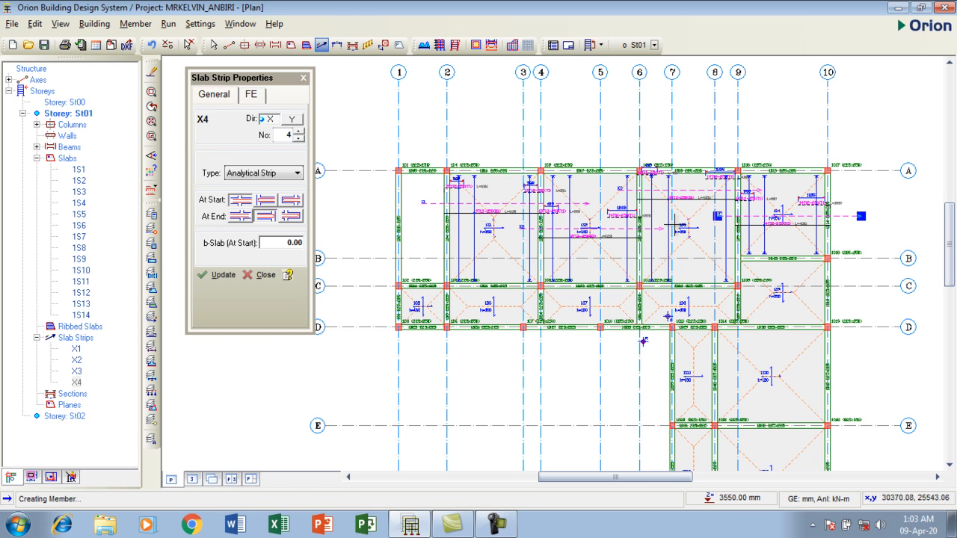
mouse_move(841, 219)
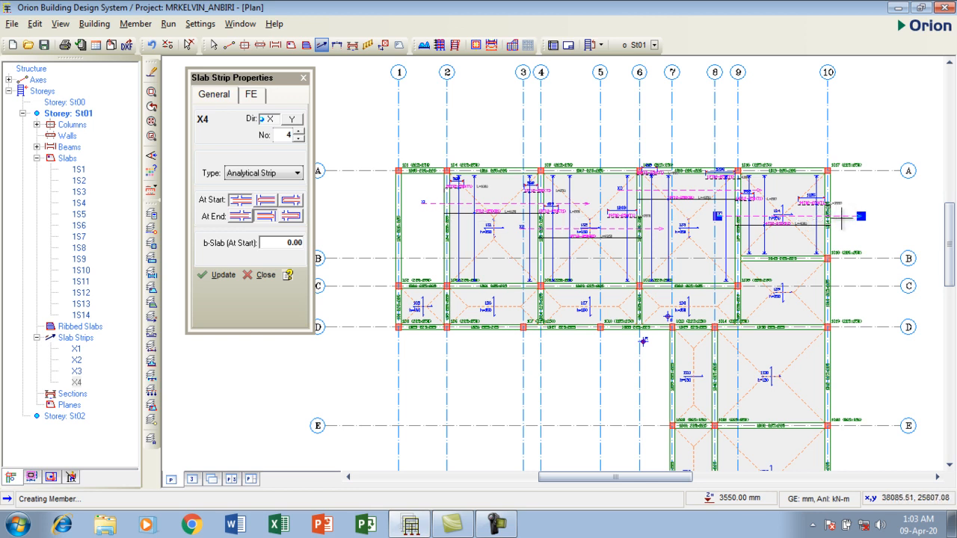
mouse_move(516, 277)
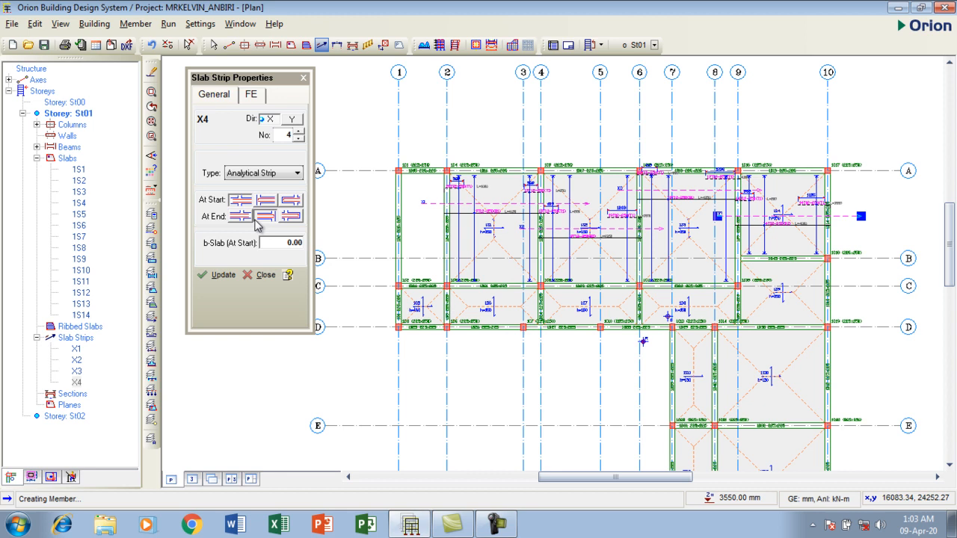
left_click(266, 215)
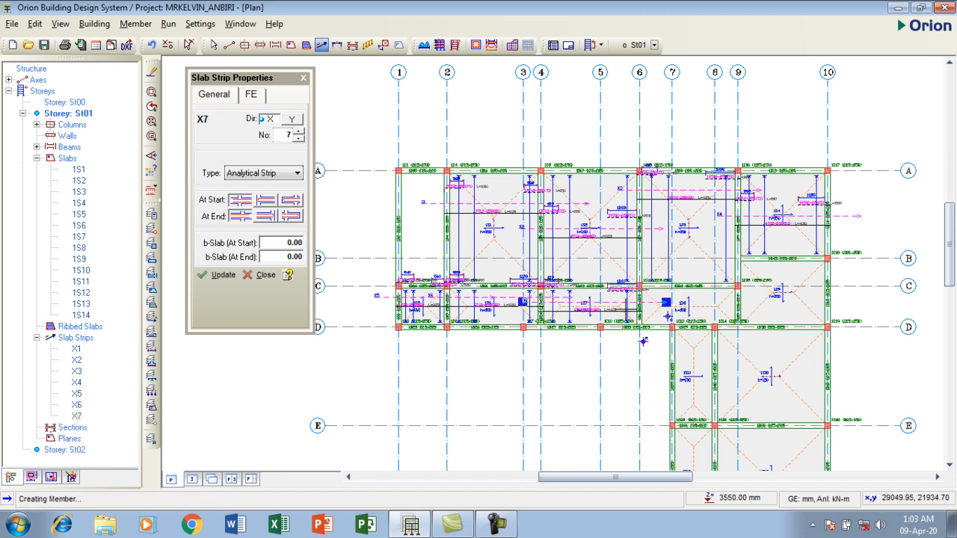
left_click_drag(629, 310, 766, 296)
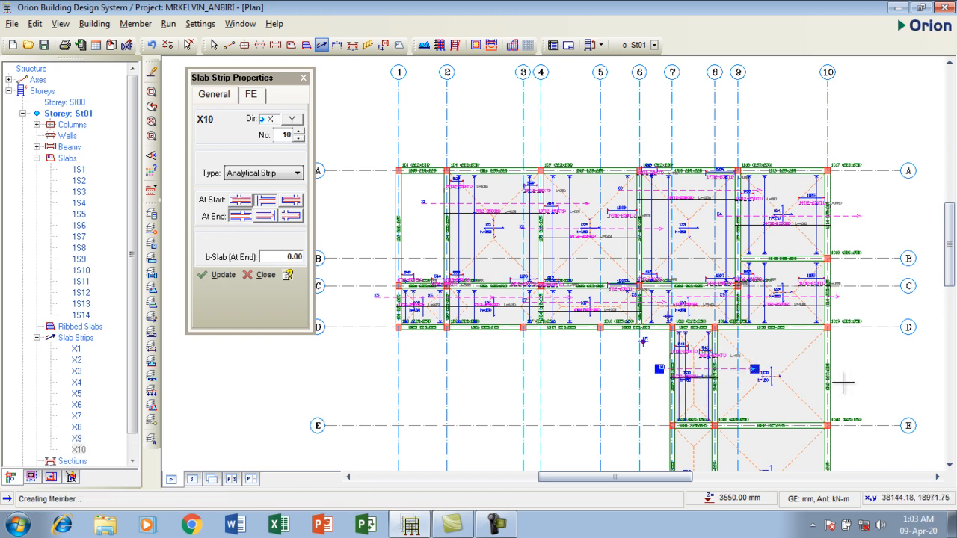
- Place X-direction strip X10 across a lower-wing slab panel
left_click(266, 215)
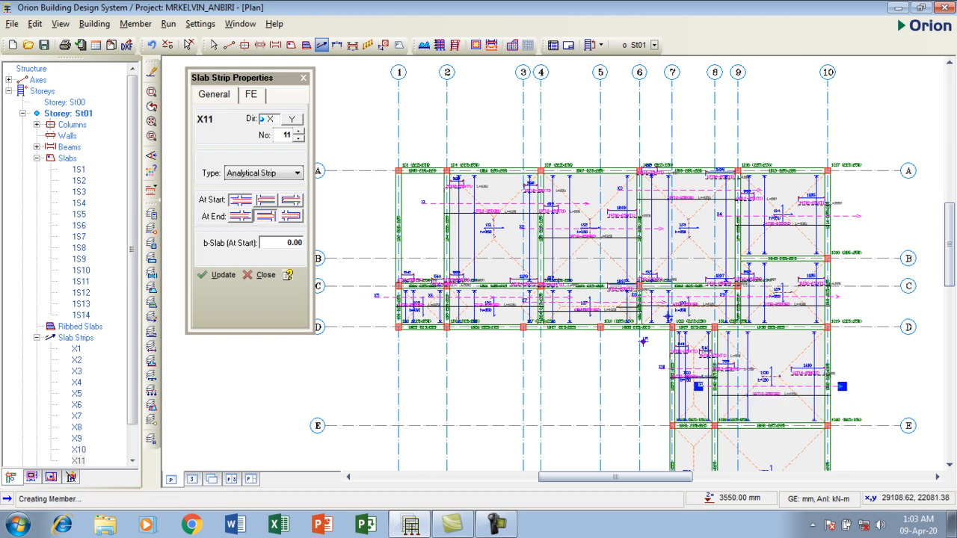
mouse_move(508, 256)
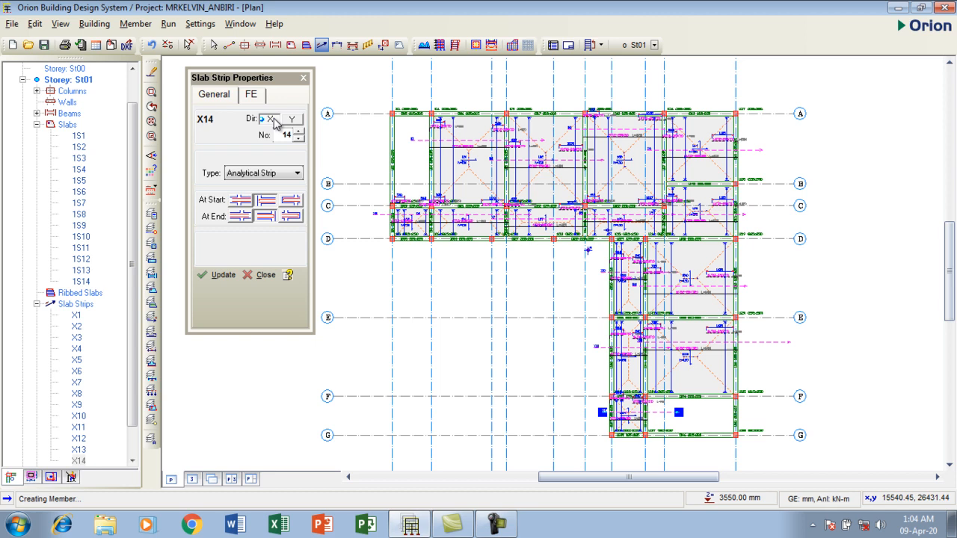
- Switch new strips to direction Y and choose the end condition for strip Y14
left_click(269, 120)
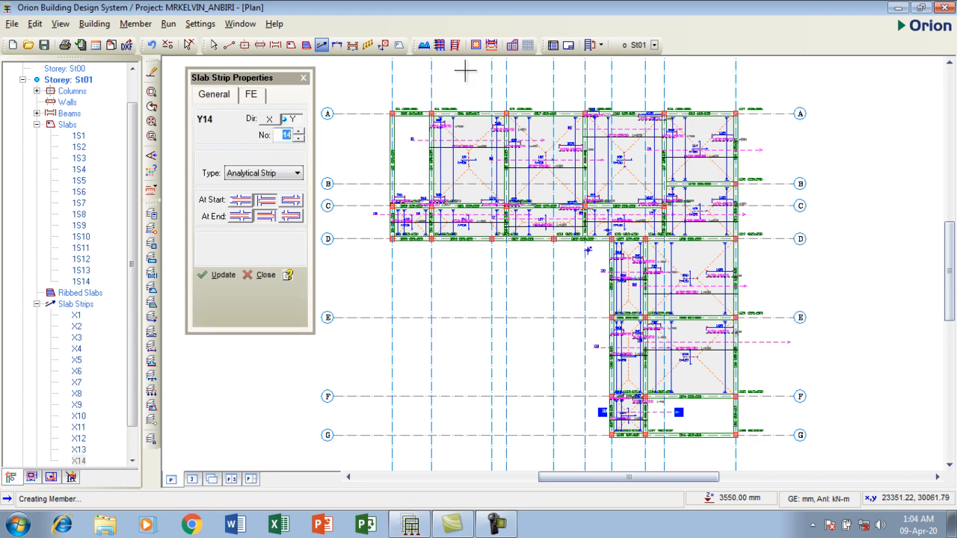
mouse_move(375, 181)
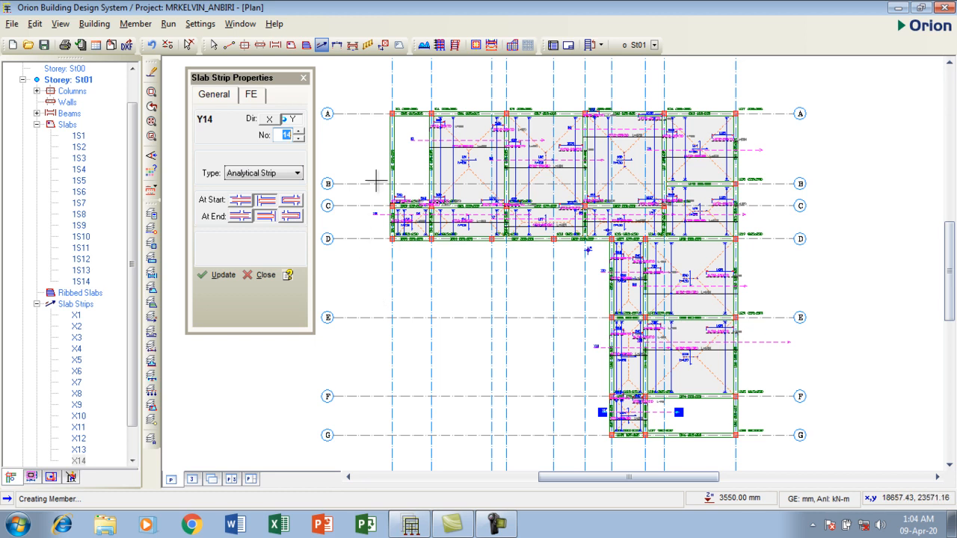
mouse_move(371, 251)
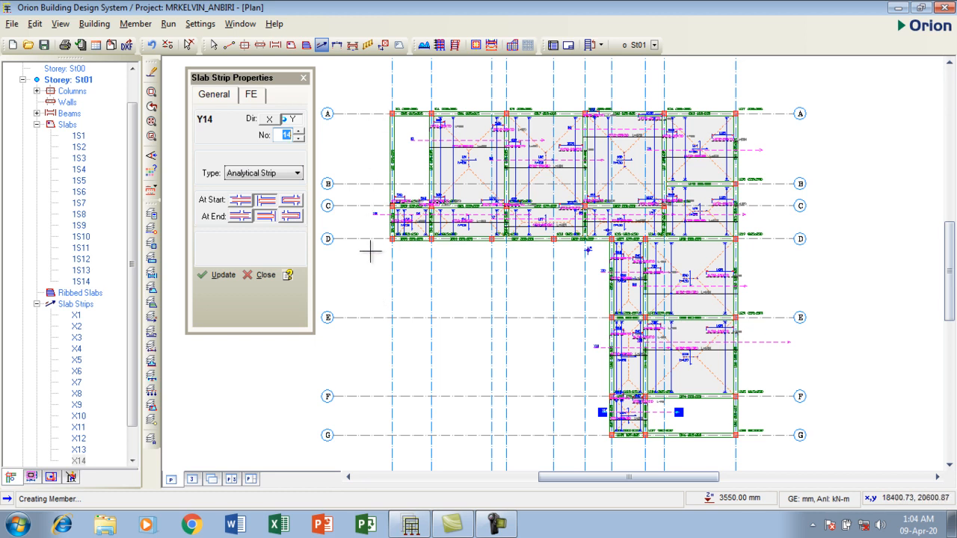
mouse_move(496, 241)
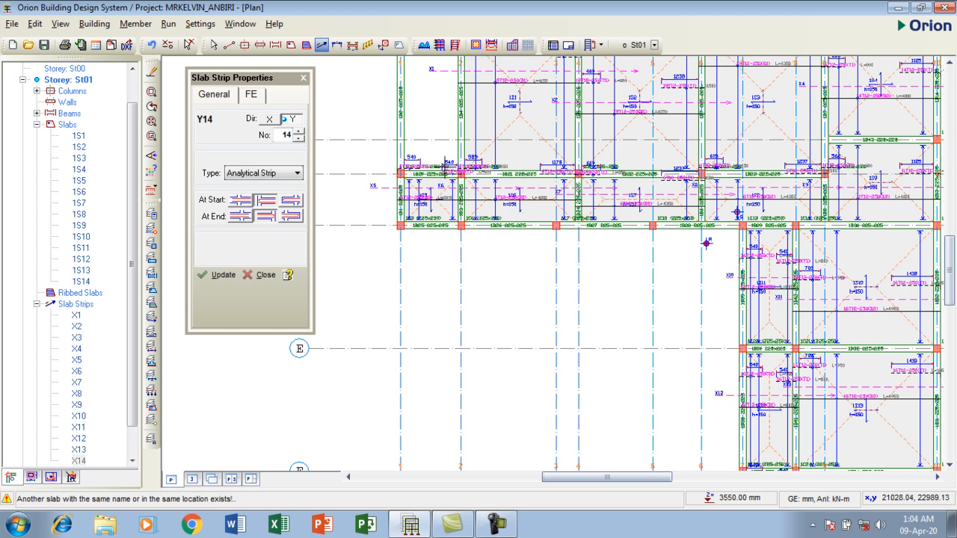
mouse_move(442, 166)
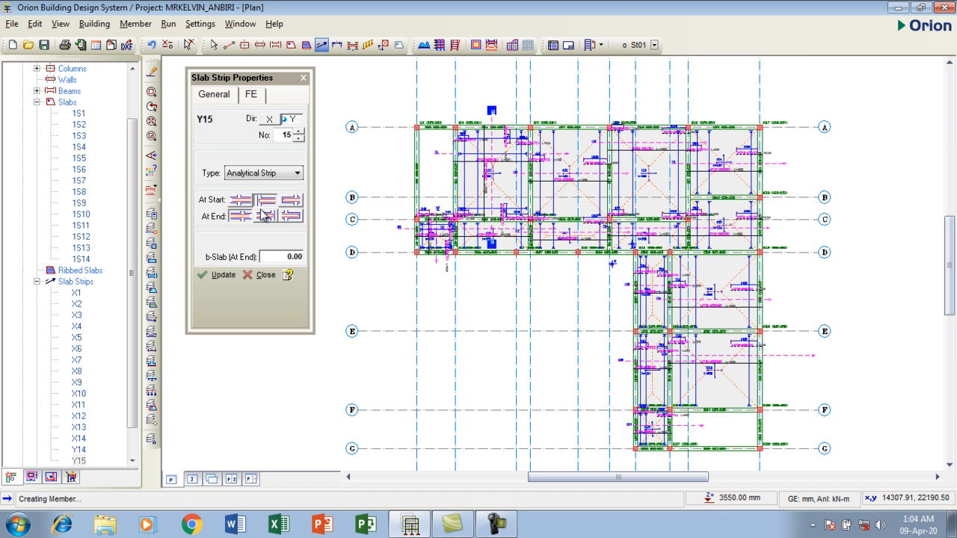
mouse_move(242, 216)
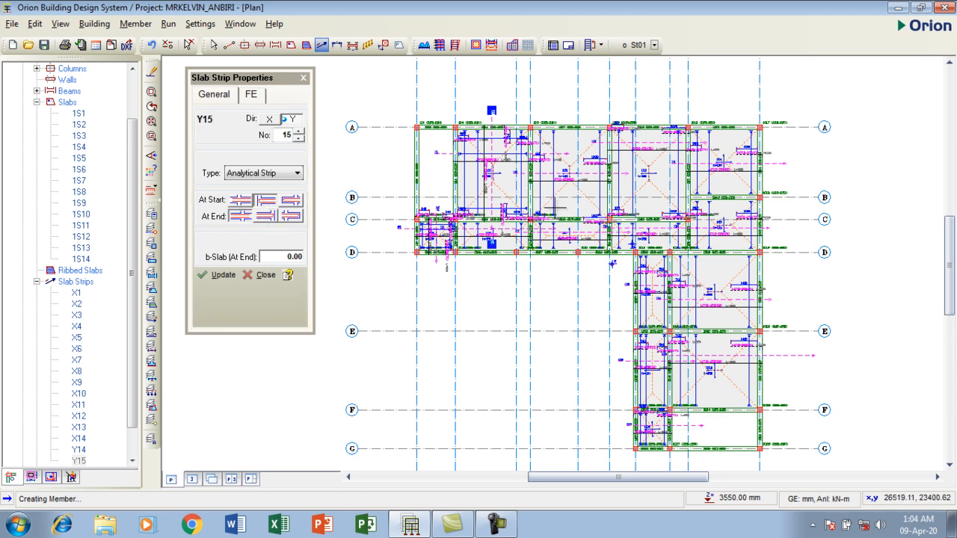
mouse_move(541, 206)
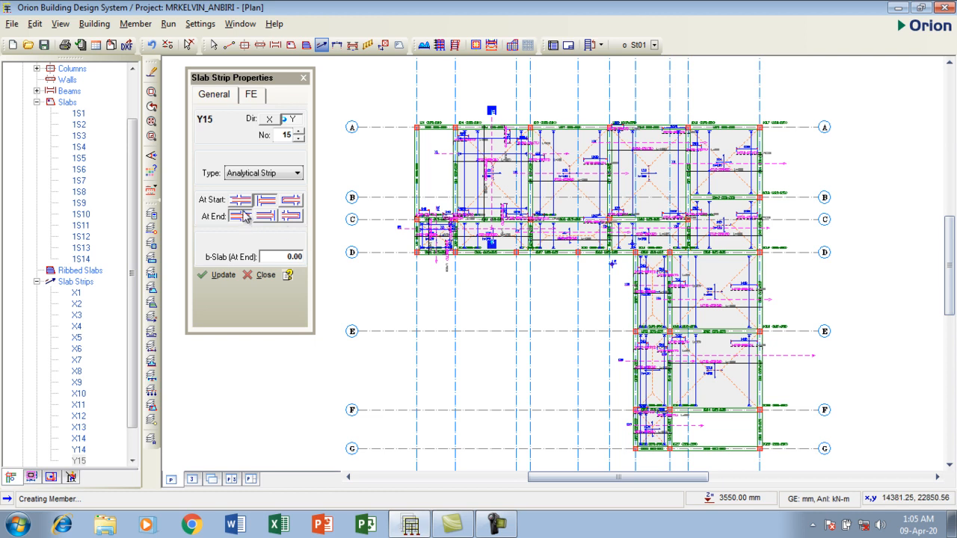
left_click(266, 215)
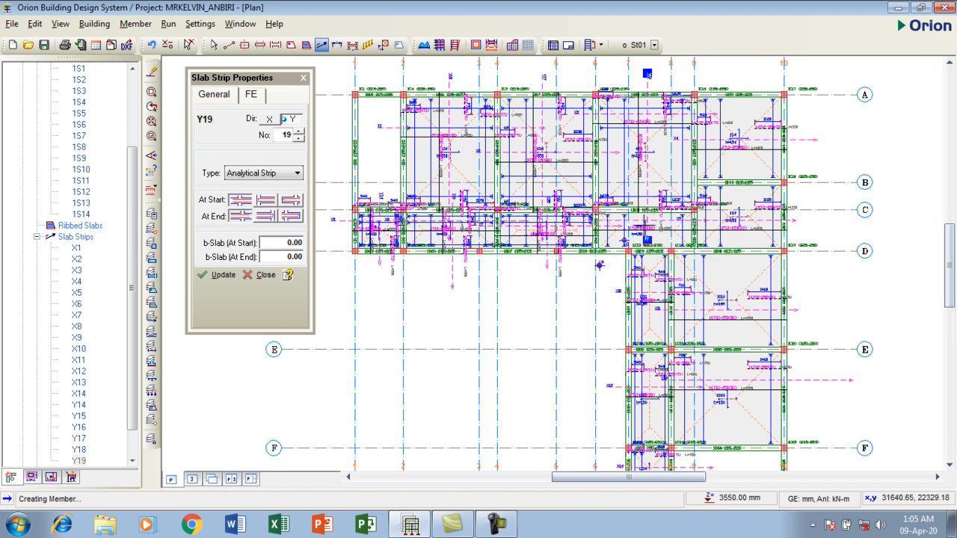
- Place successive Y-direction strips across panels with their ends bearing on the slab
left_click(300, 132)
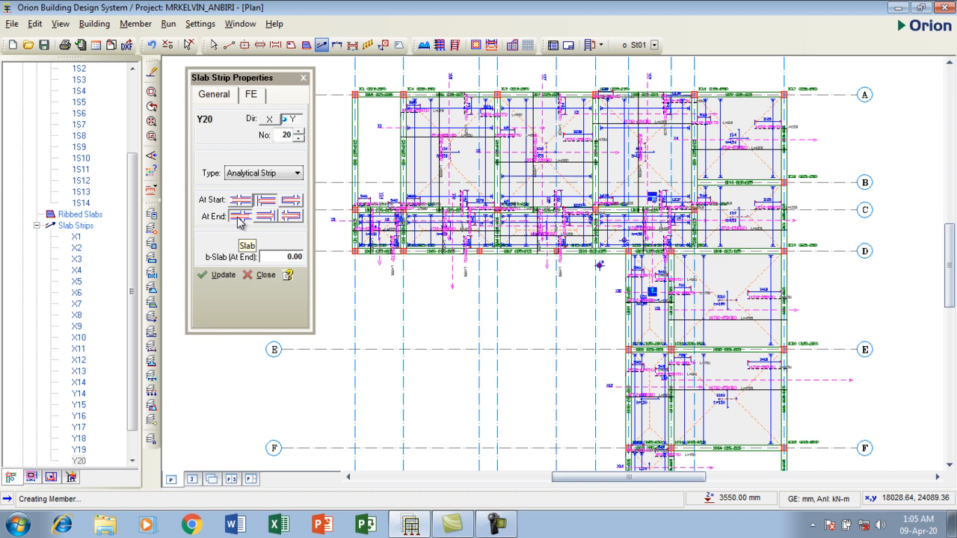
left_click(302, 131)
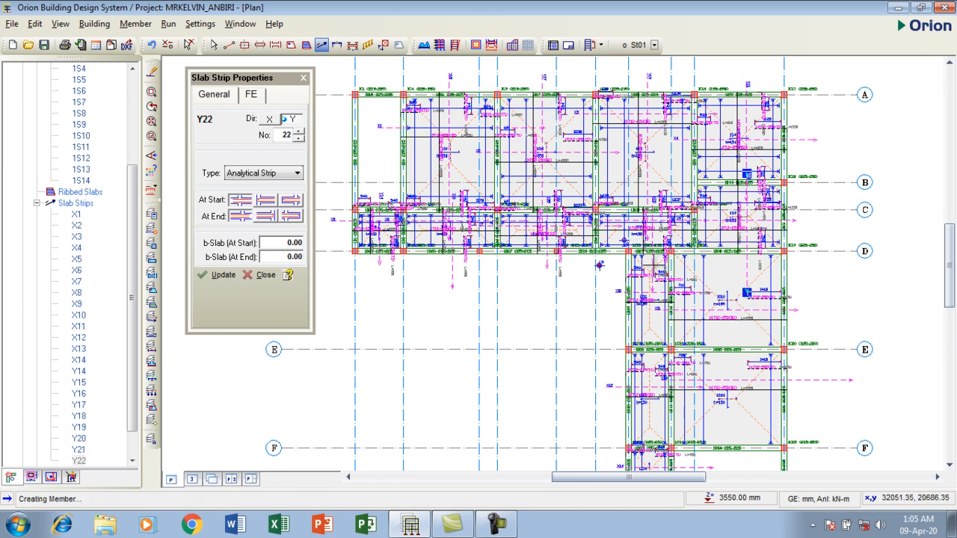
left_click(299, 132)
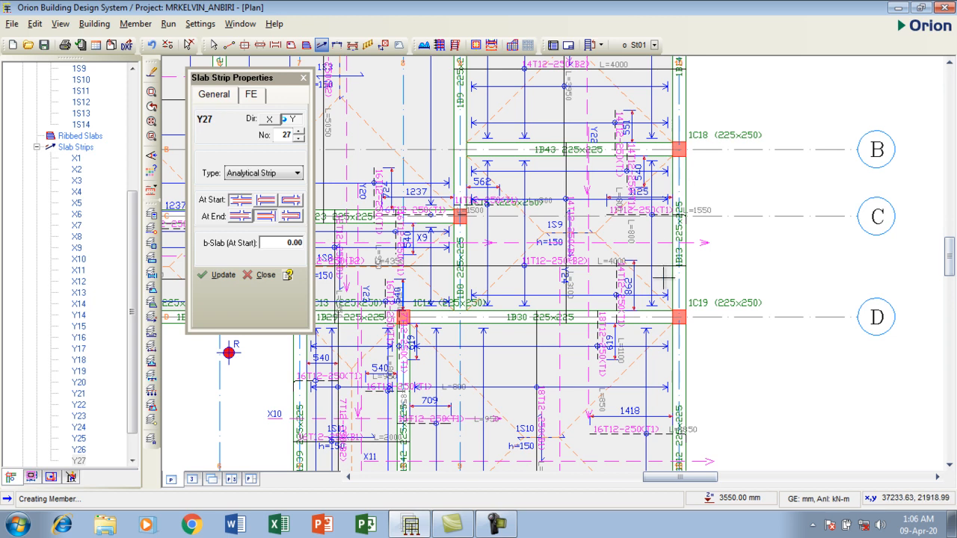
mouse_move(700, 197)
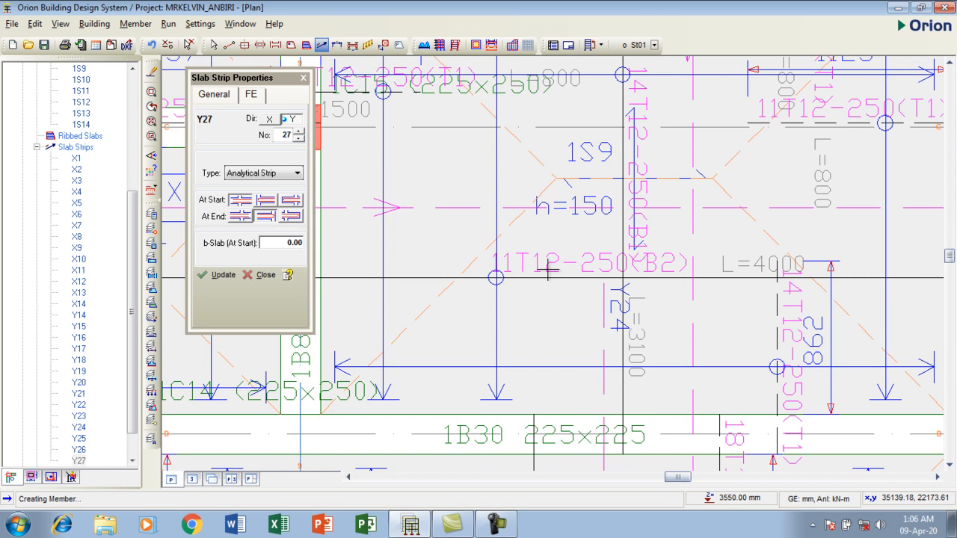
mouse_move(580, 261)
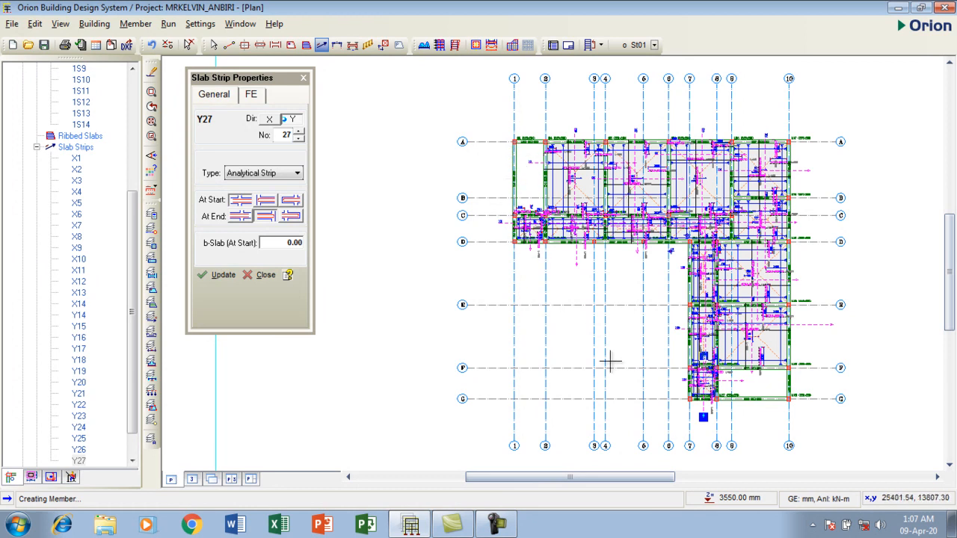
mouse_move(646, 368)
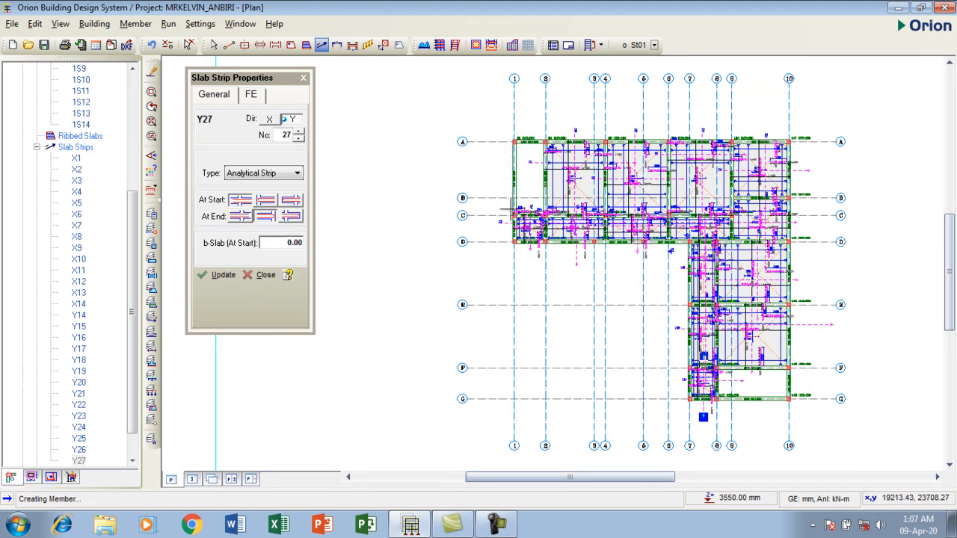
mouse_move(667, 263)
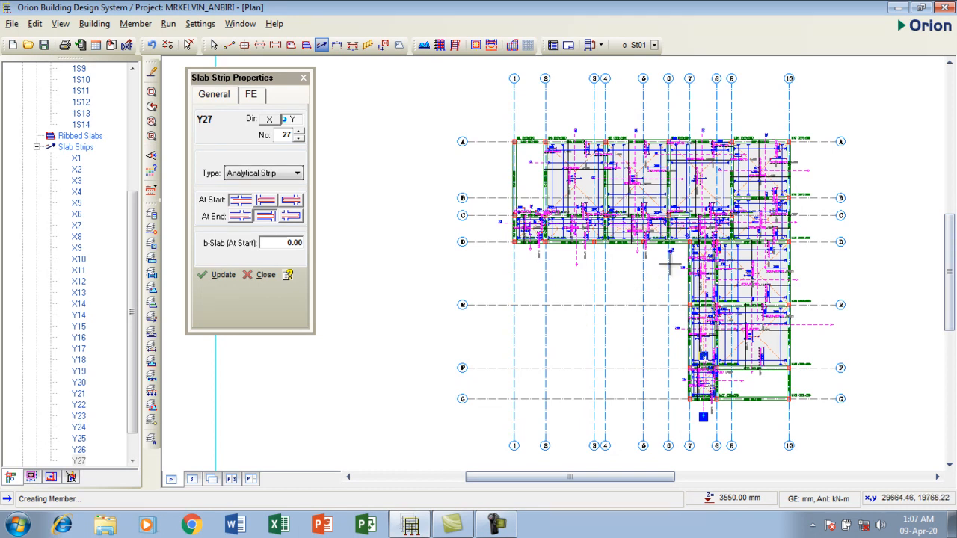
mouse_move(679, 266)
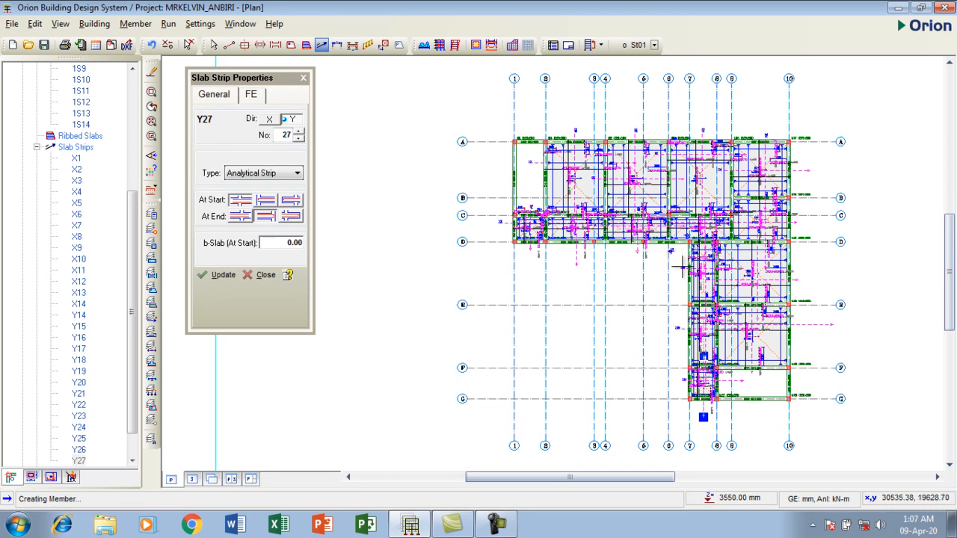
mouse_move(742, 425)
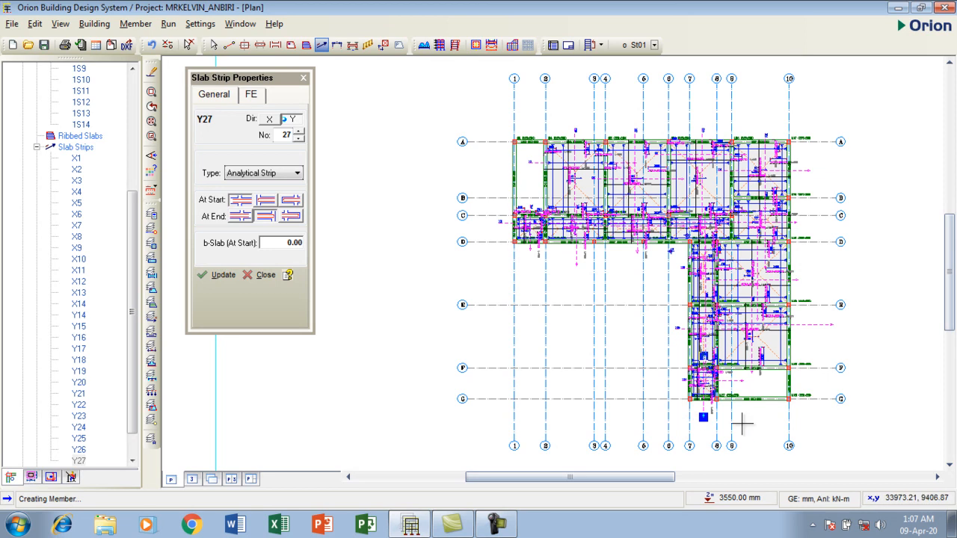
mouse_move(664, 135)
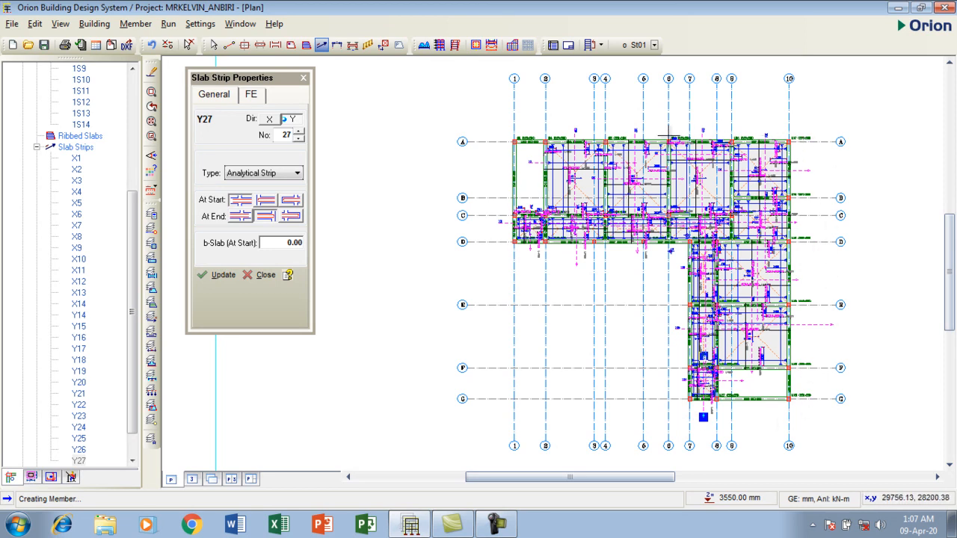
mouse_move(670, 251)
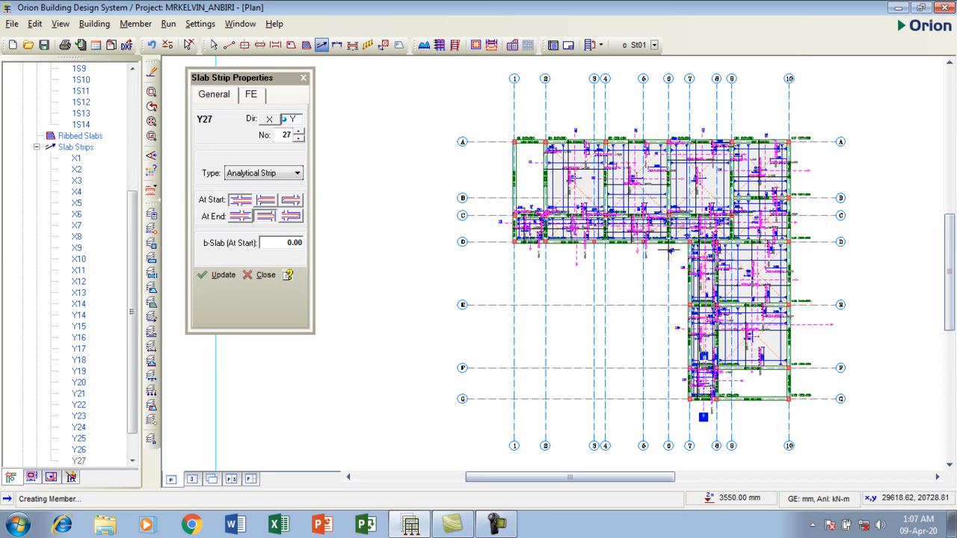